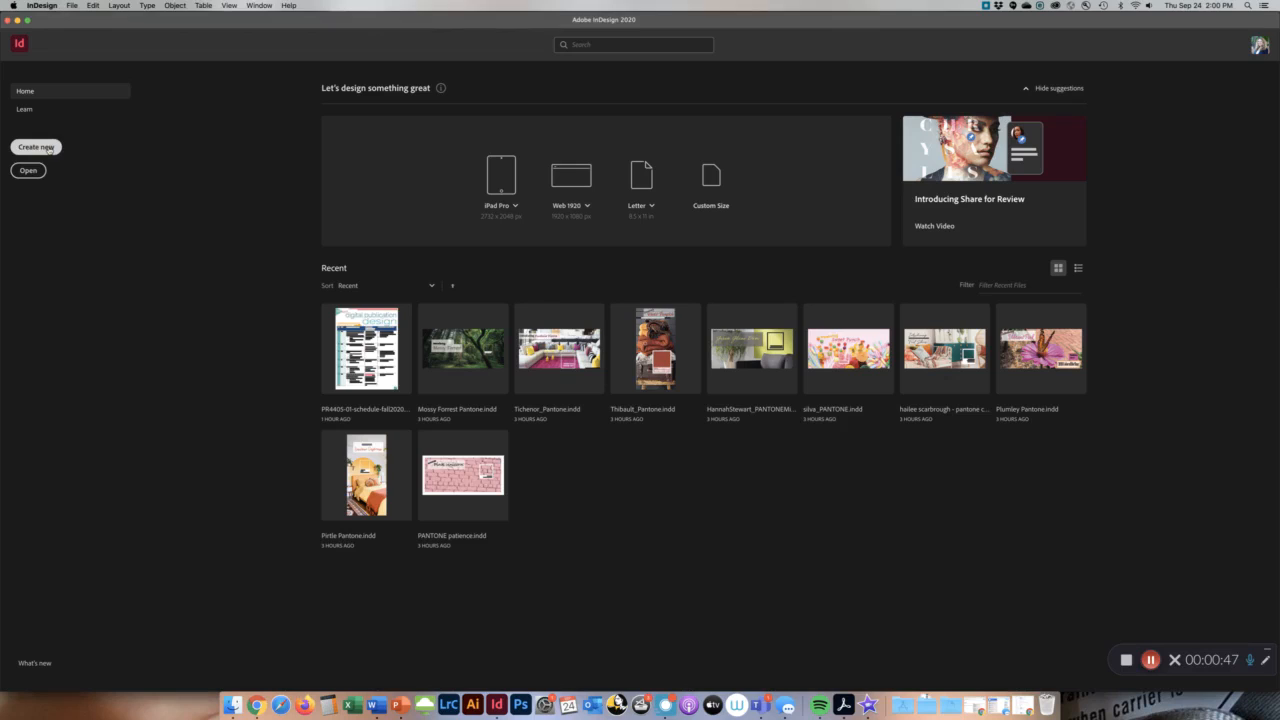
- Start a new document and show the Print presets with Letter 8.5 × 11 in
click(36, 147)
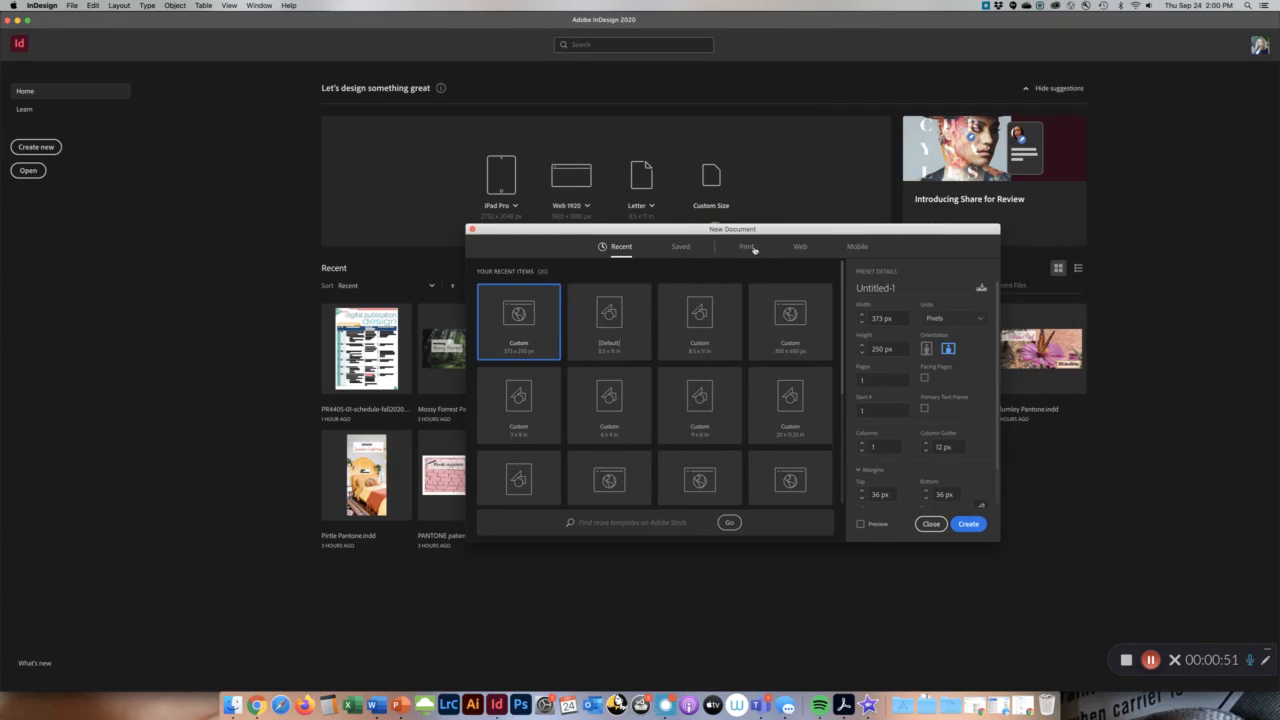
click(746, 246)
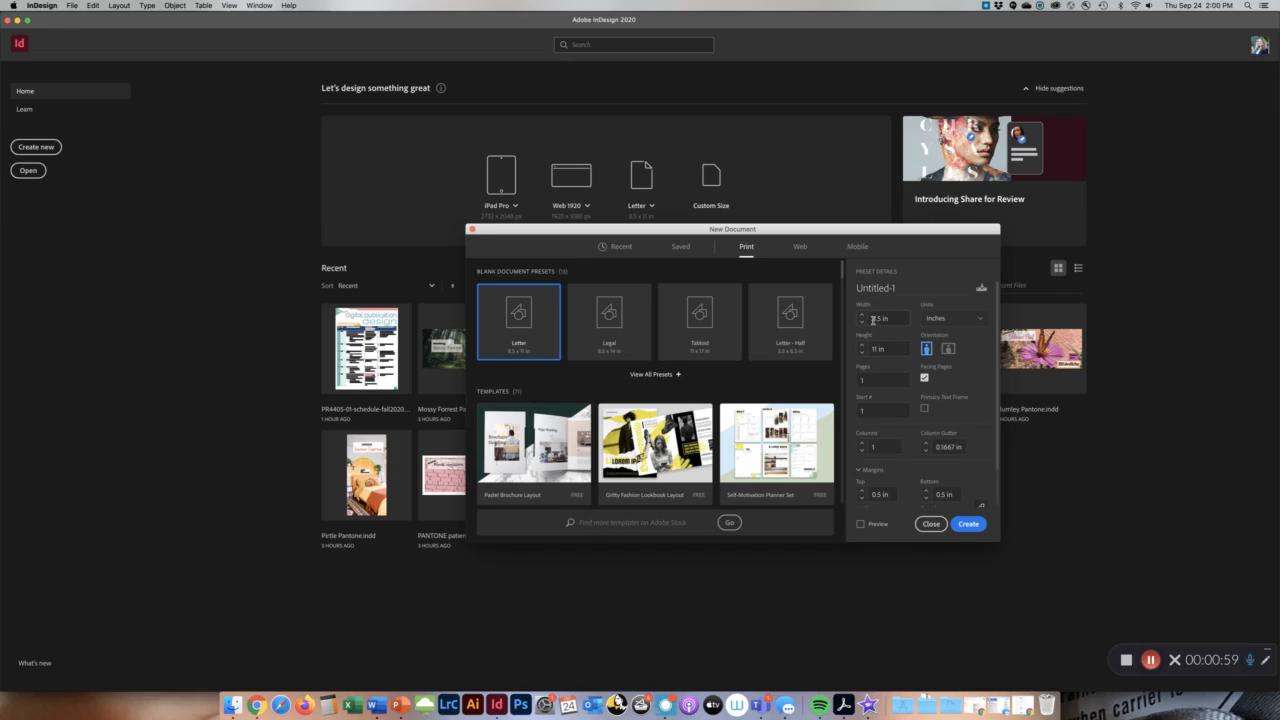
- Set width 11 in, height 8.5 in landscape, 2 non-facing pages, 3 columns
click(948, 348)
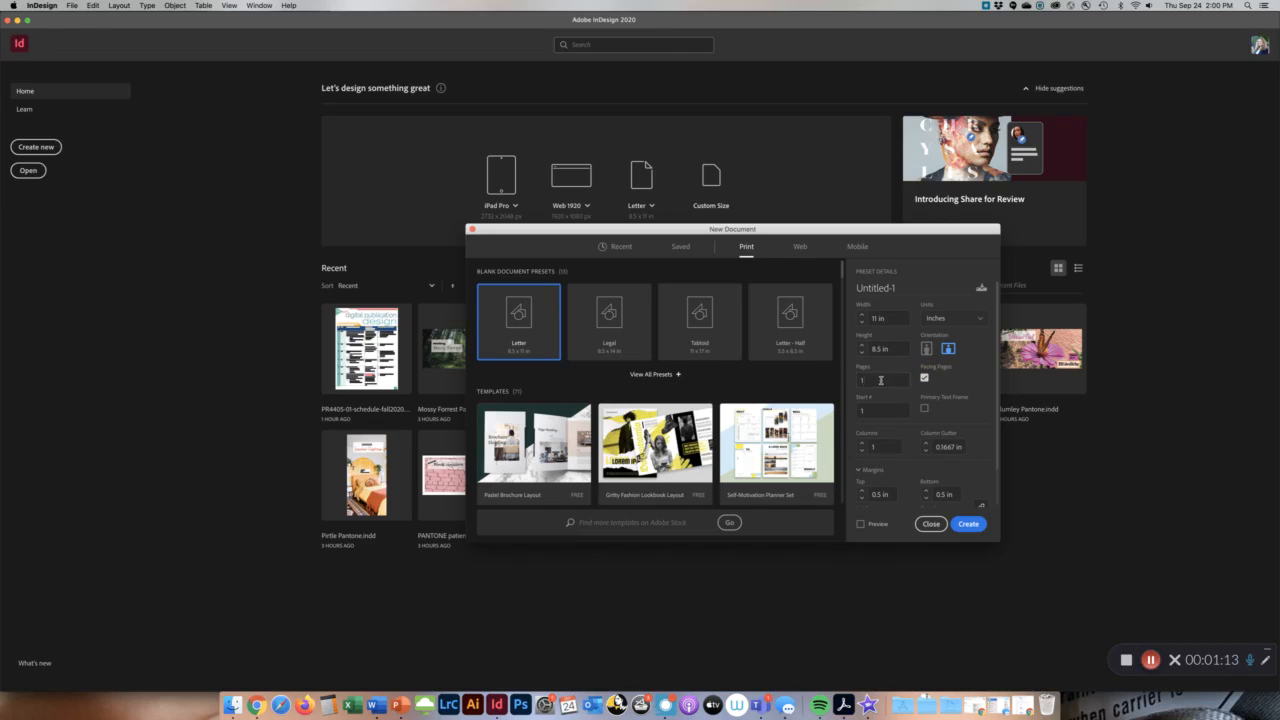
click(880, 380)
text(2)
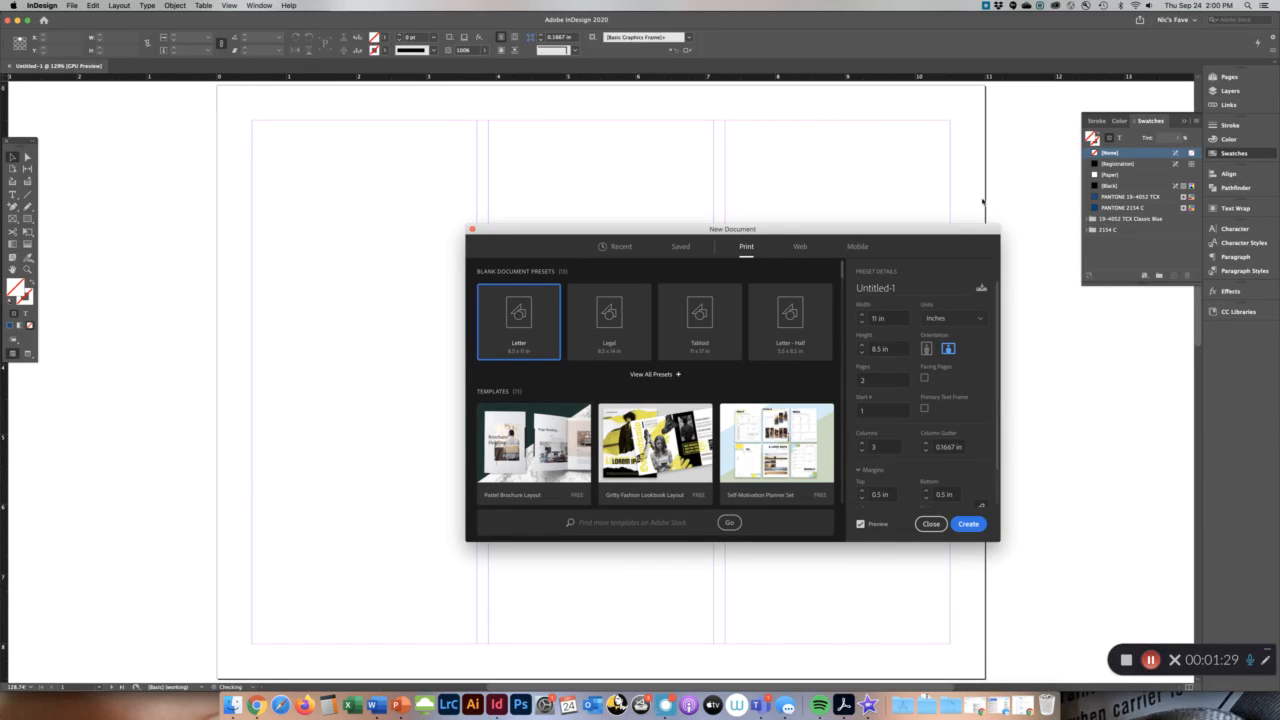
mouse_move(330, 324)
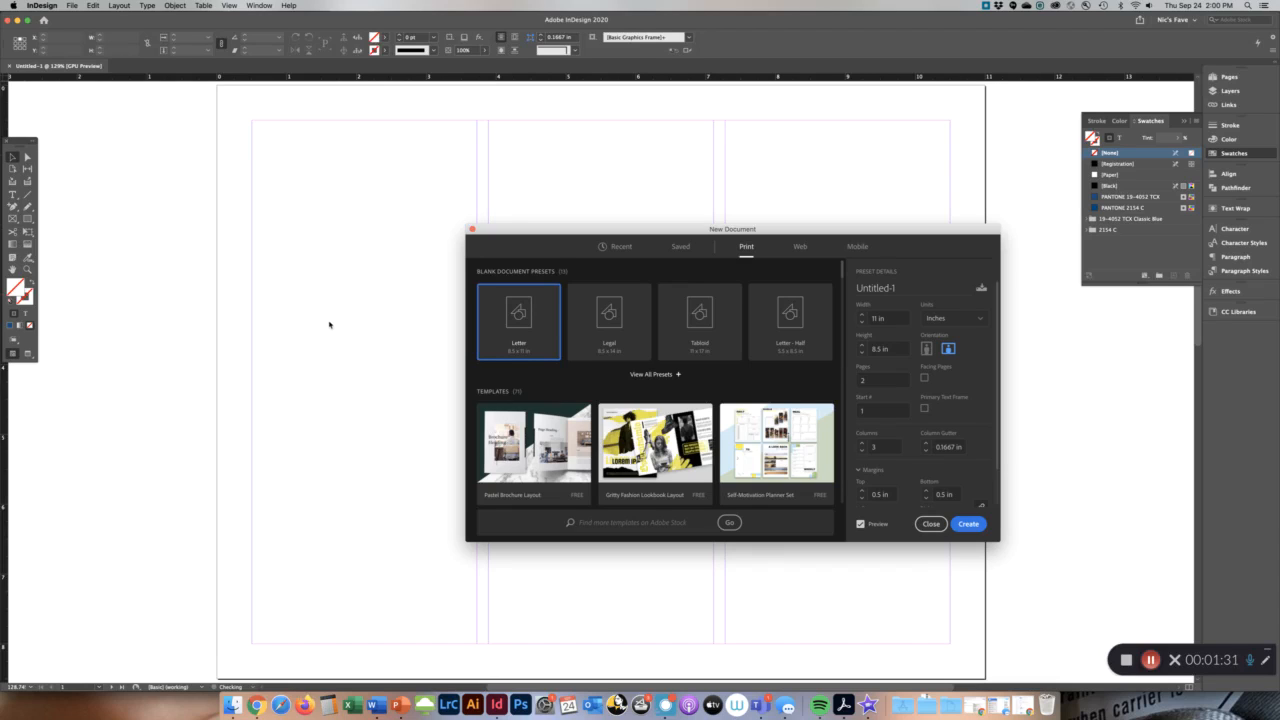
mouse_move(898, 458)
text(0.25)
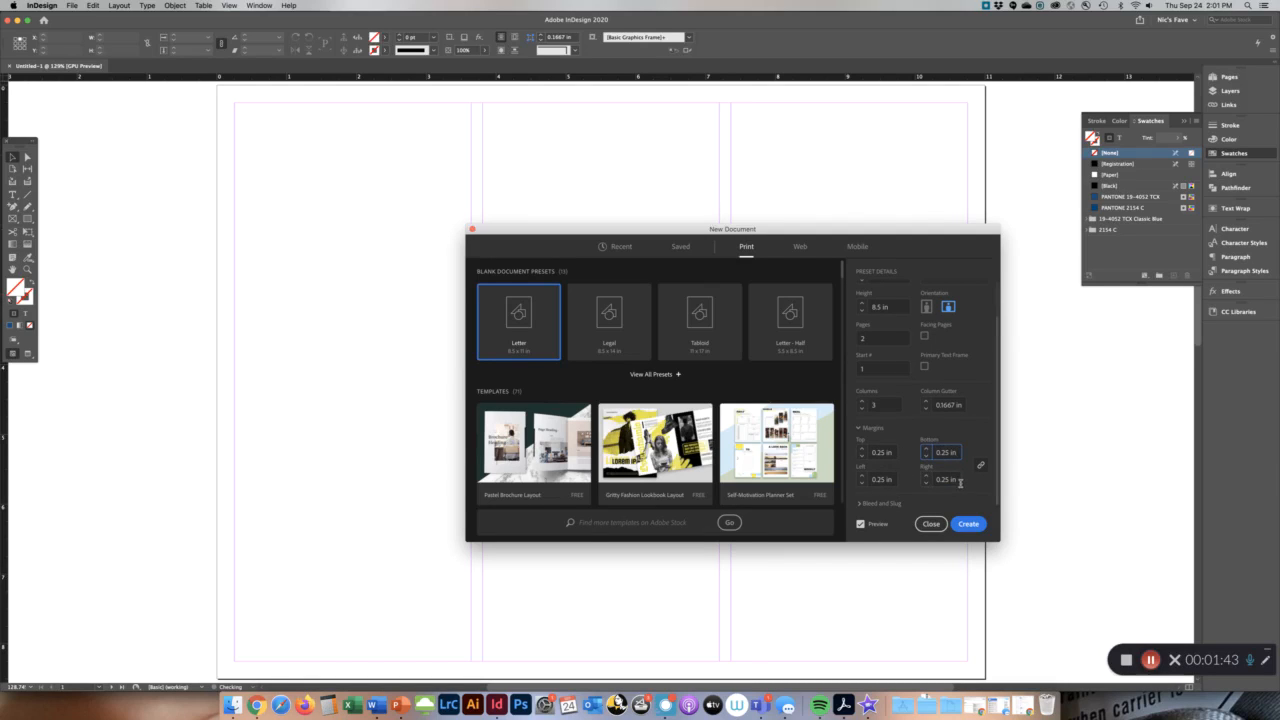
- Expand Bleed and Slug and enter a 0.125 in bleed on all sides
click(870, 502)
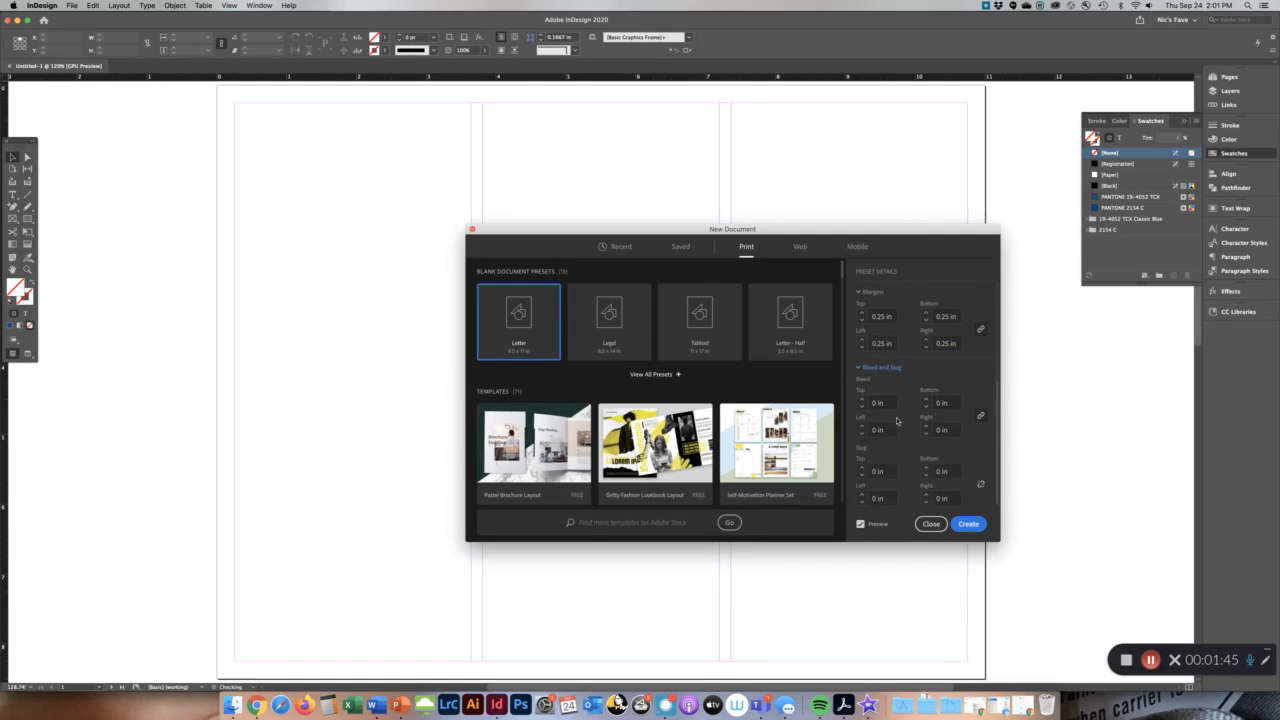
click(880, 402)
text(0.125)
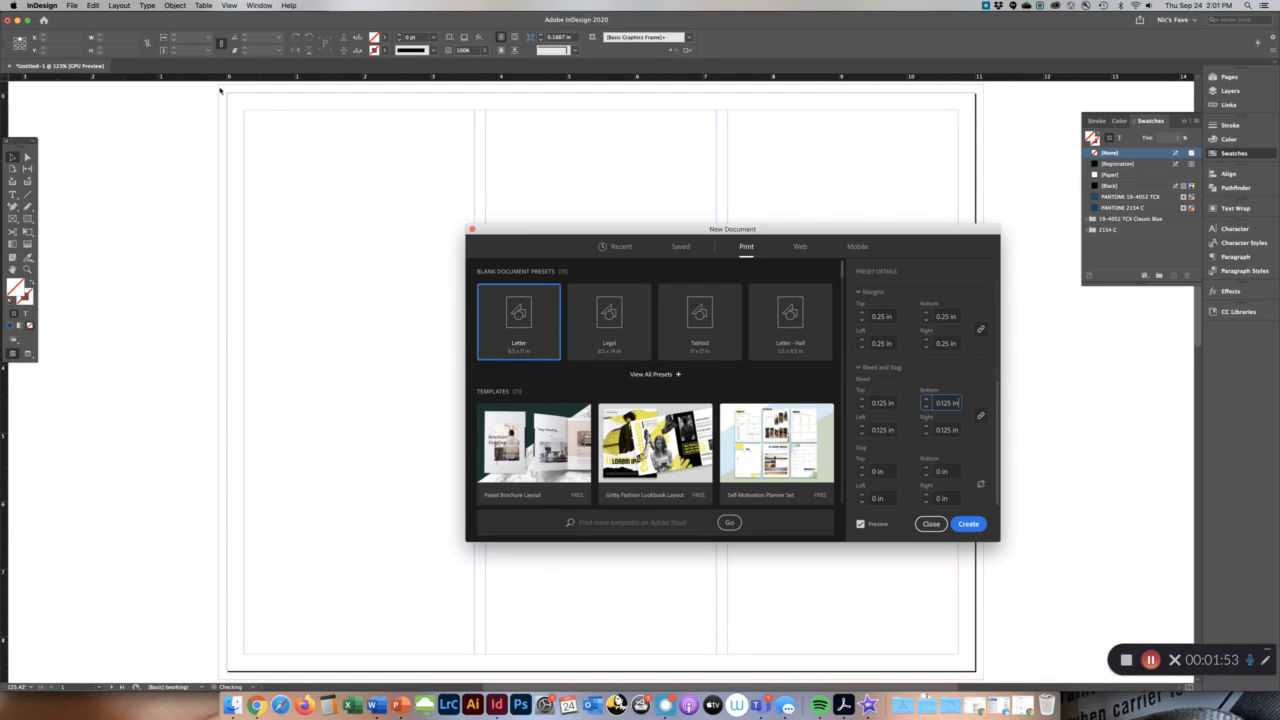
mouse_move(225, 300)
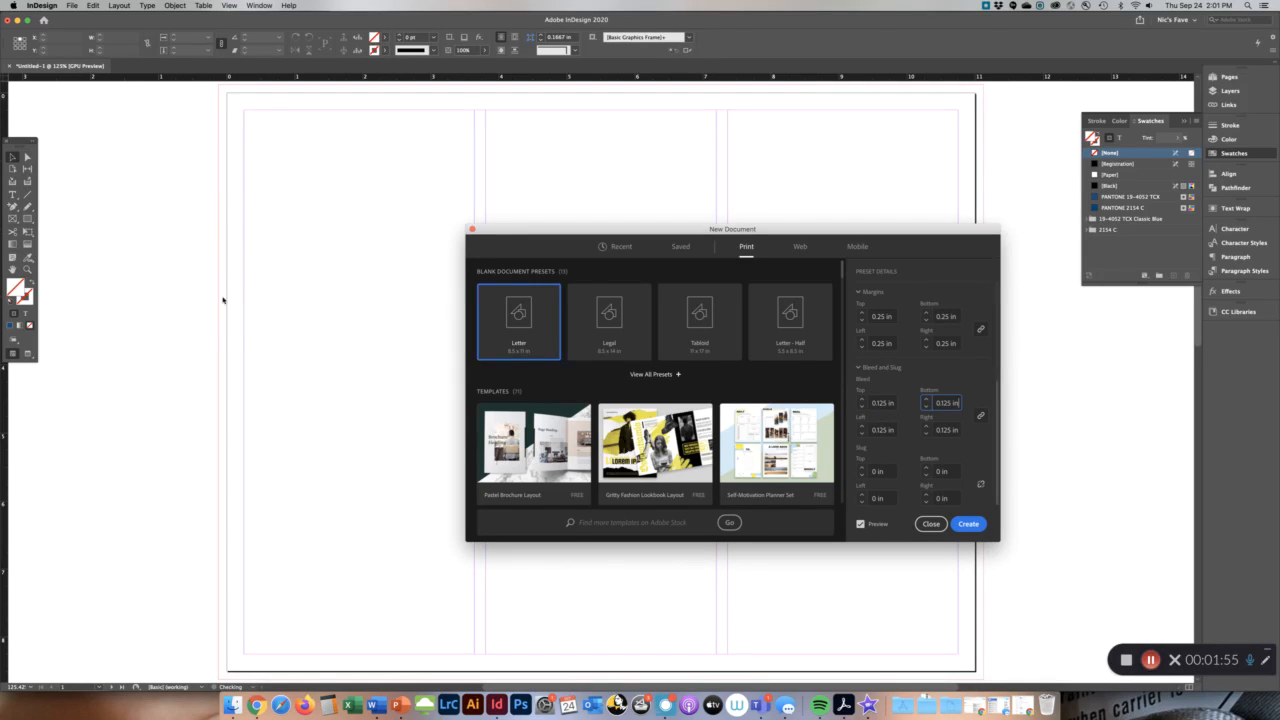
mouse_move(216, 328)
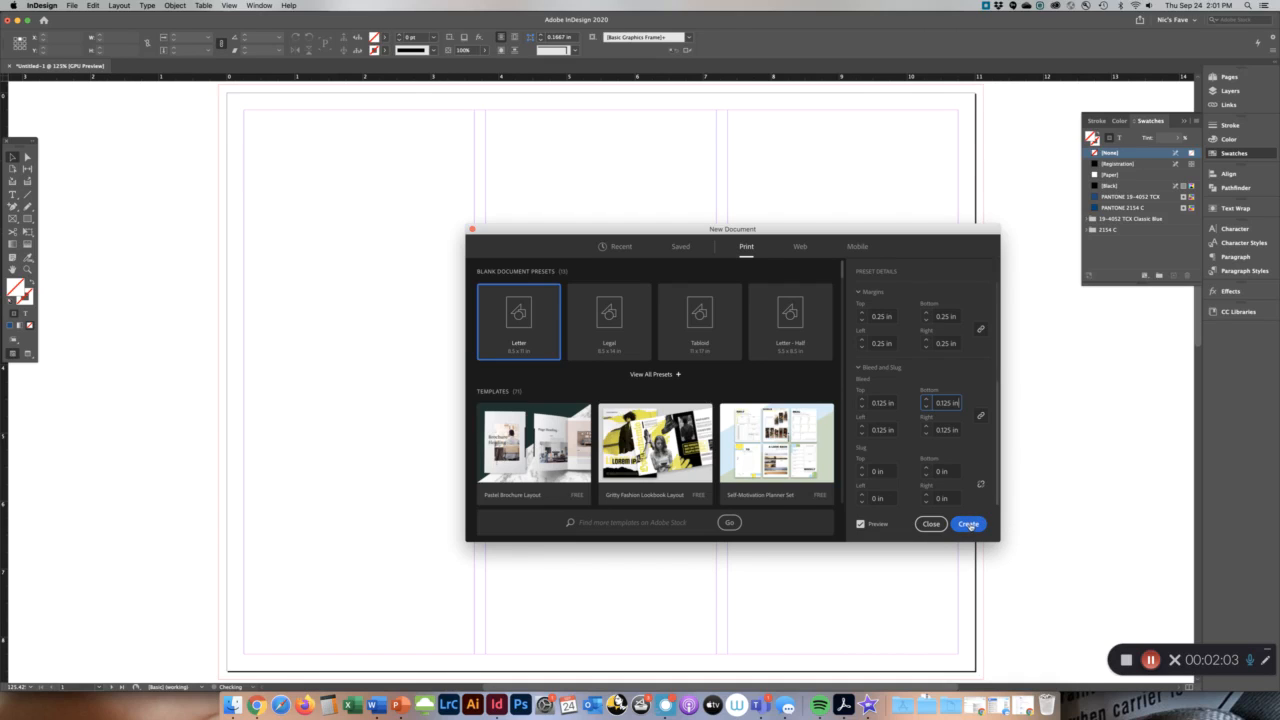
- Create the document and scroll down to view page 2
click(967, 523)
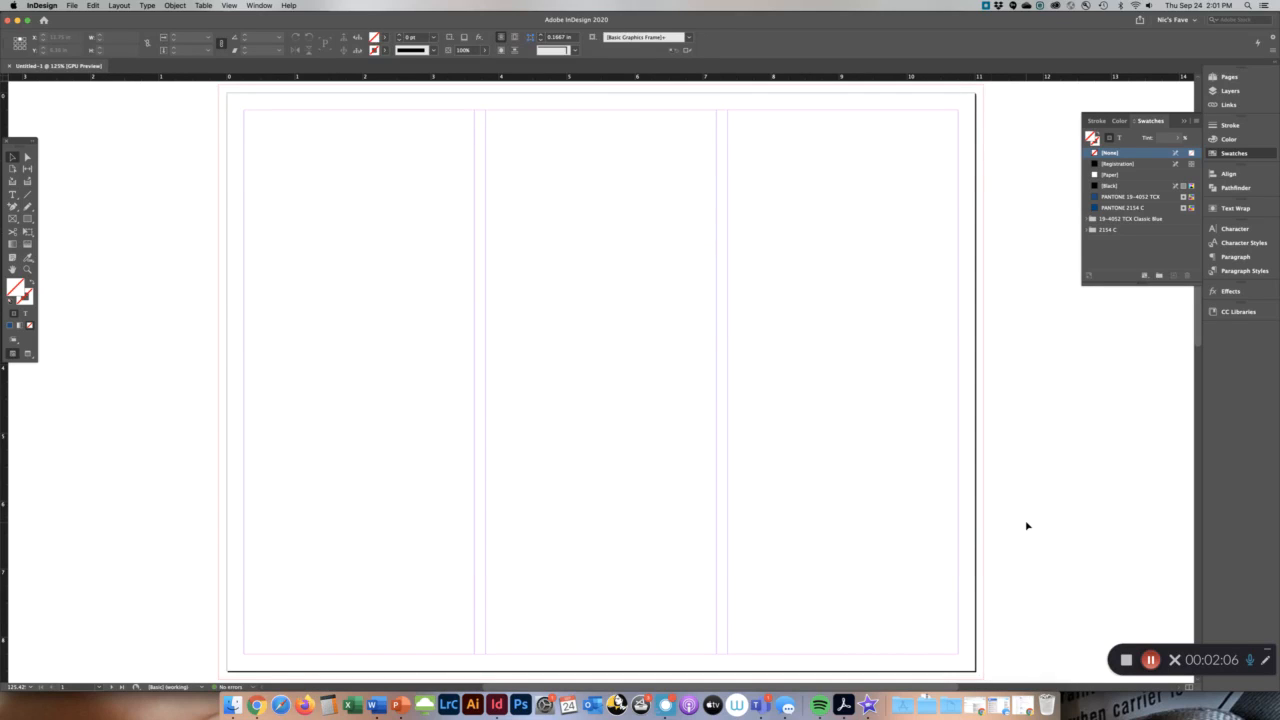
scroll(down, 3)
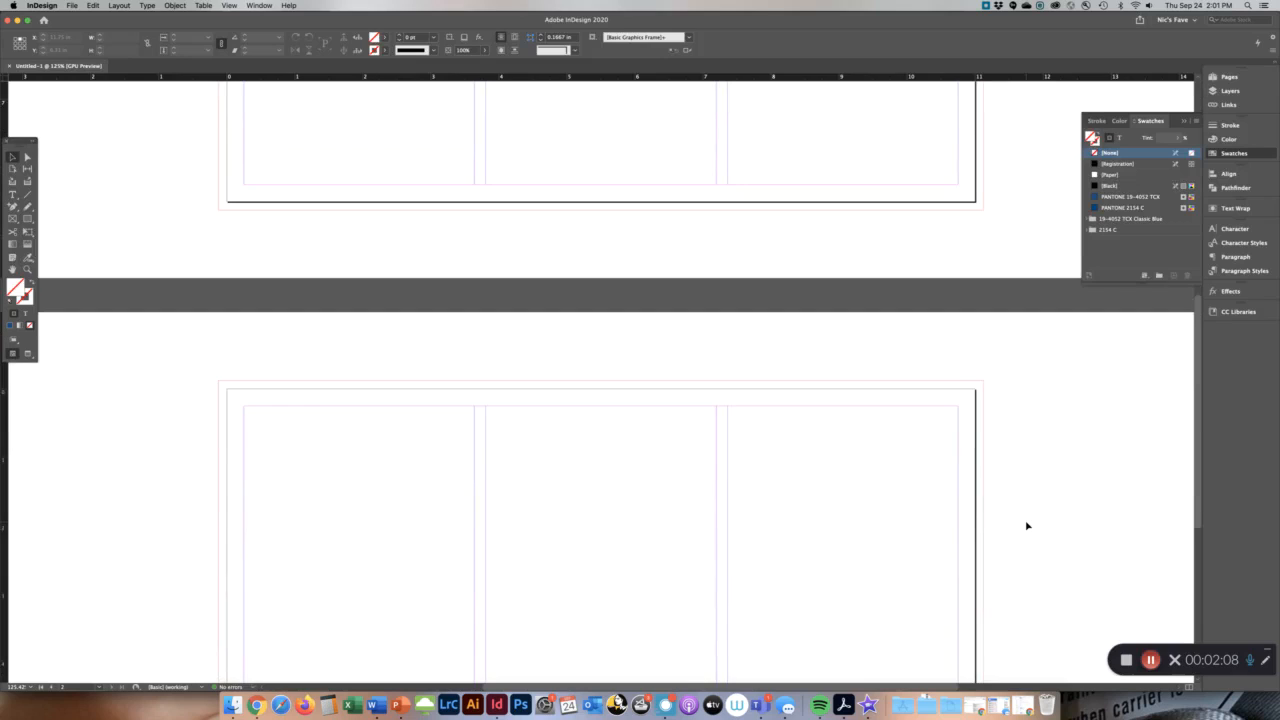
scroll(down, 3)
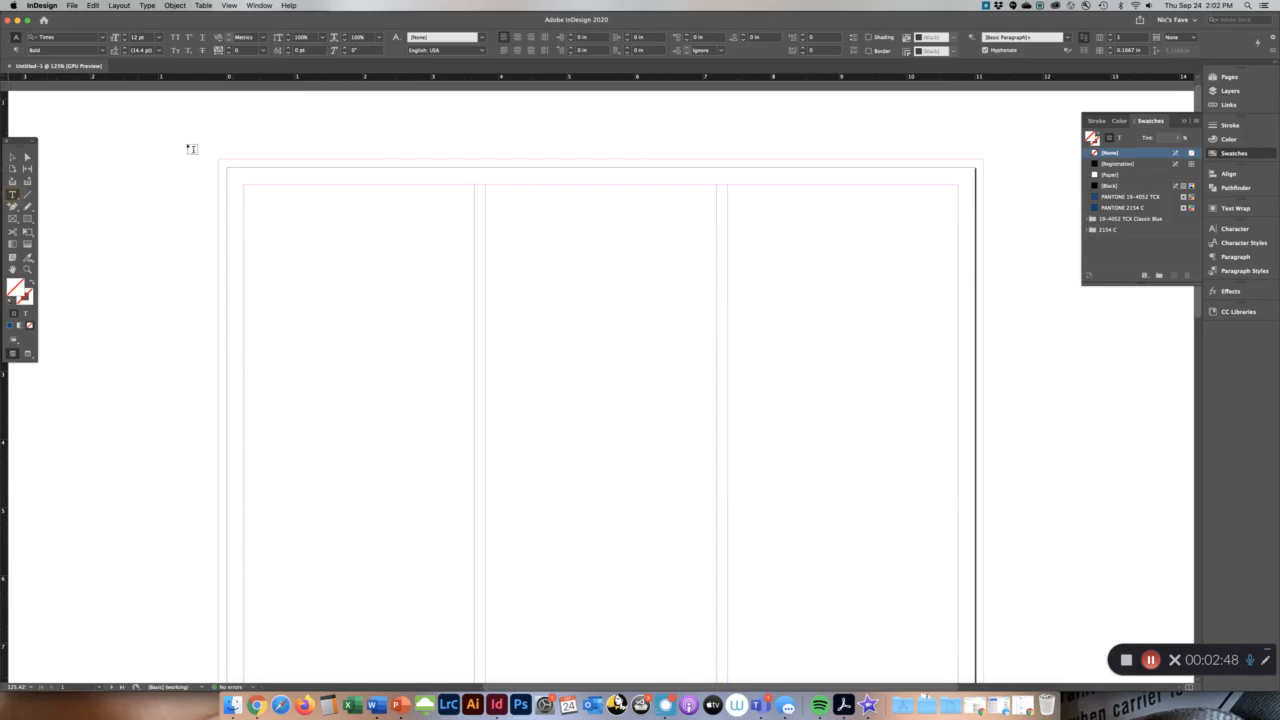
- Add an 'Inside Flap' text frame above the left column of page 1
drag(263, 108, 427, 147)
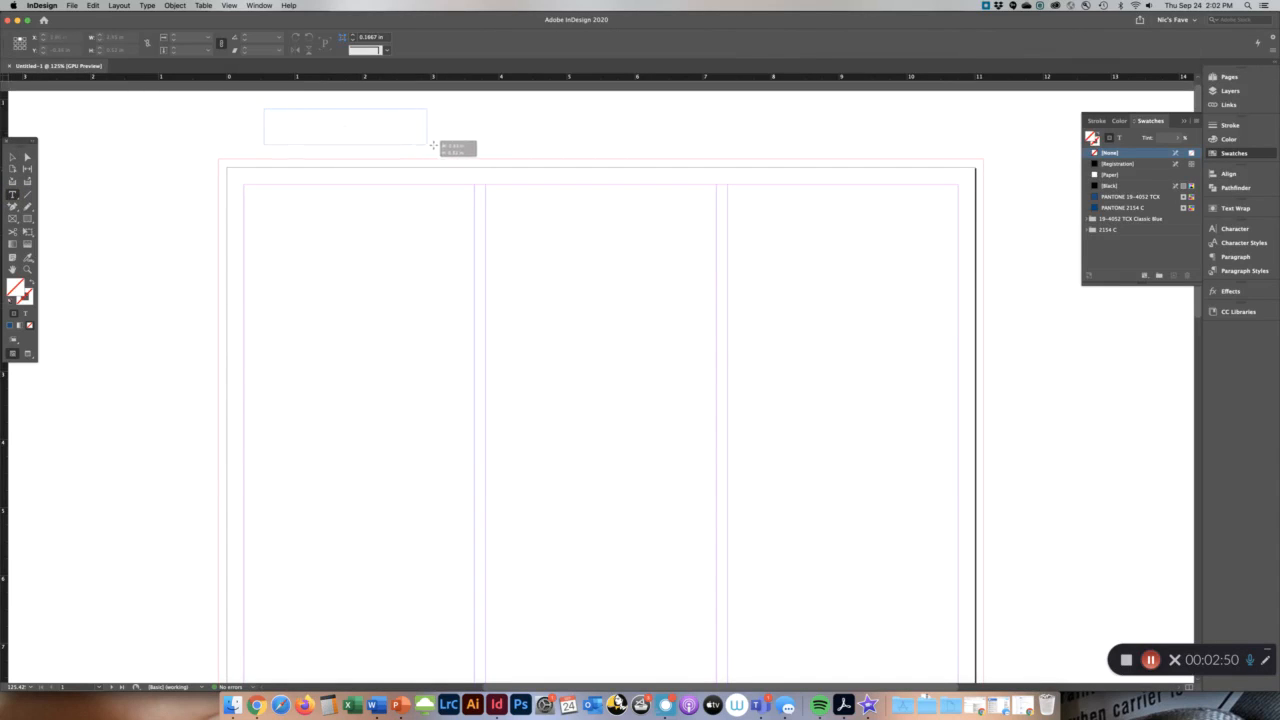
text(Inside Flap)
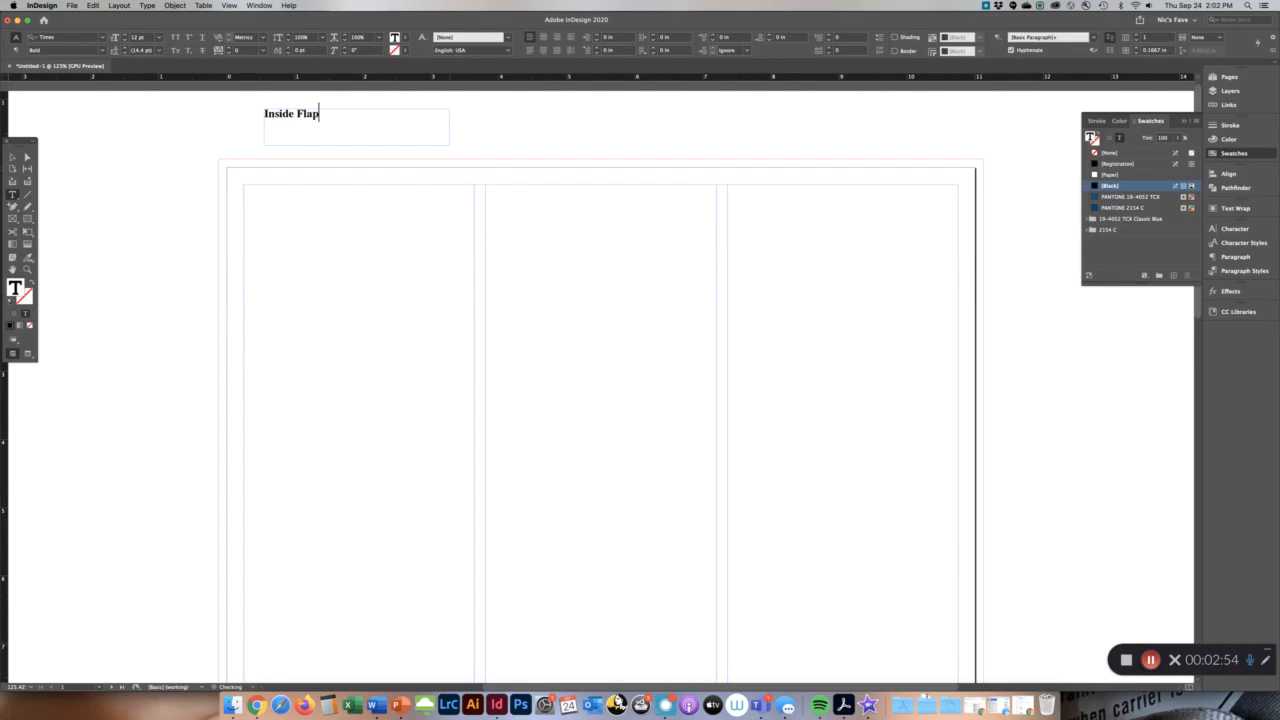
click(13, 157)
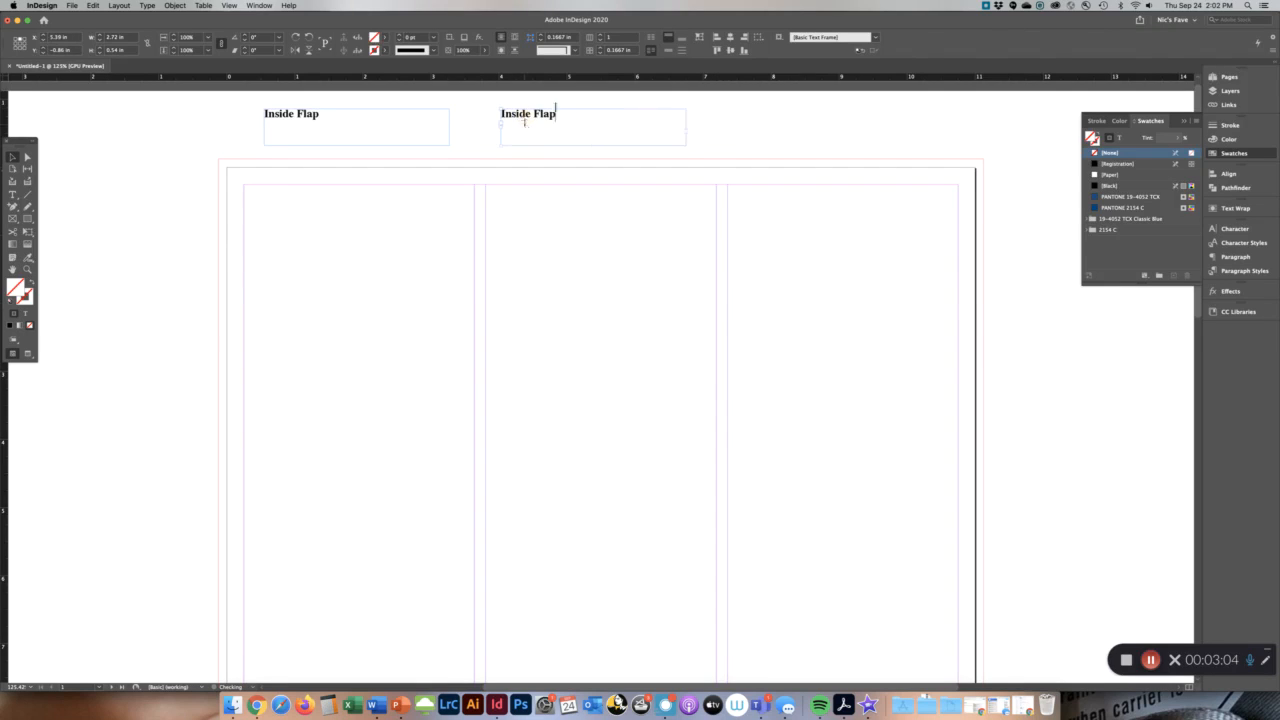
- Retype the copied labels as 'Back' and 'Front' over columns two and three
text(BAck)
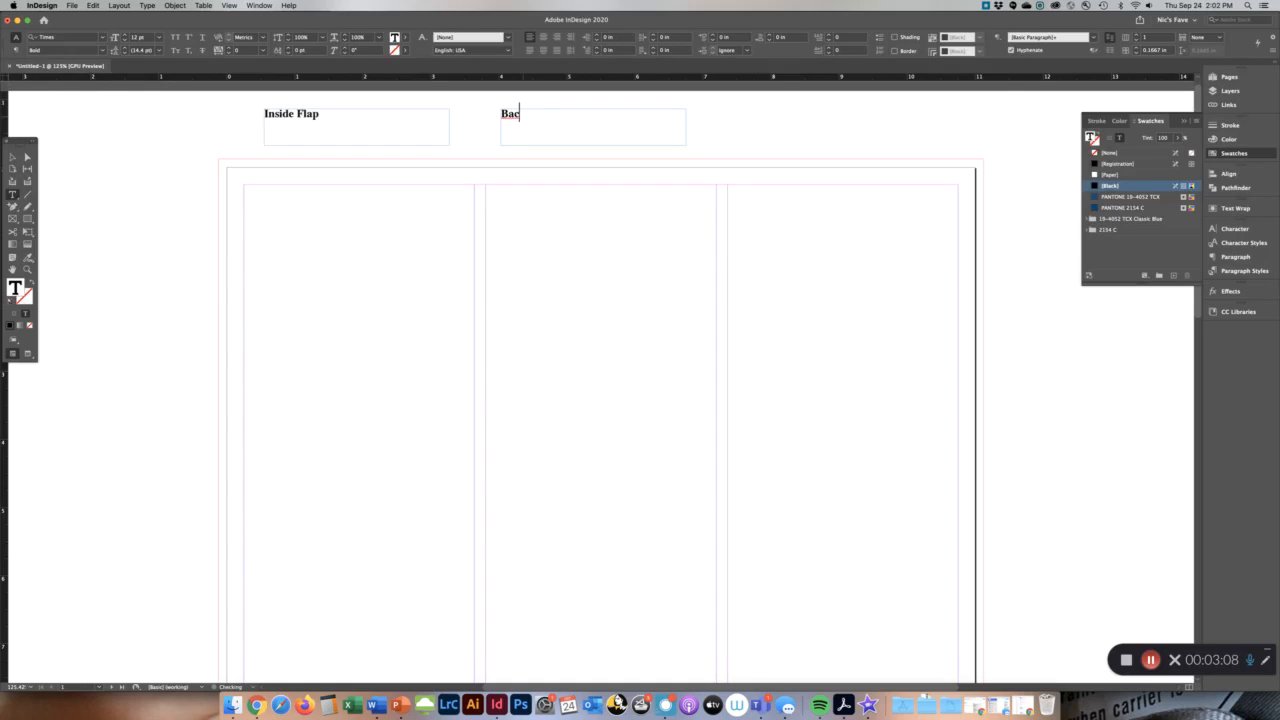
text(k)
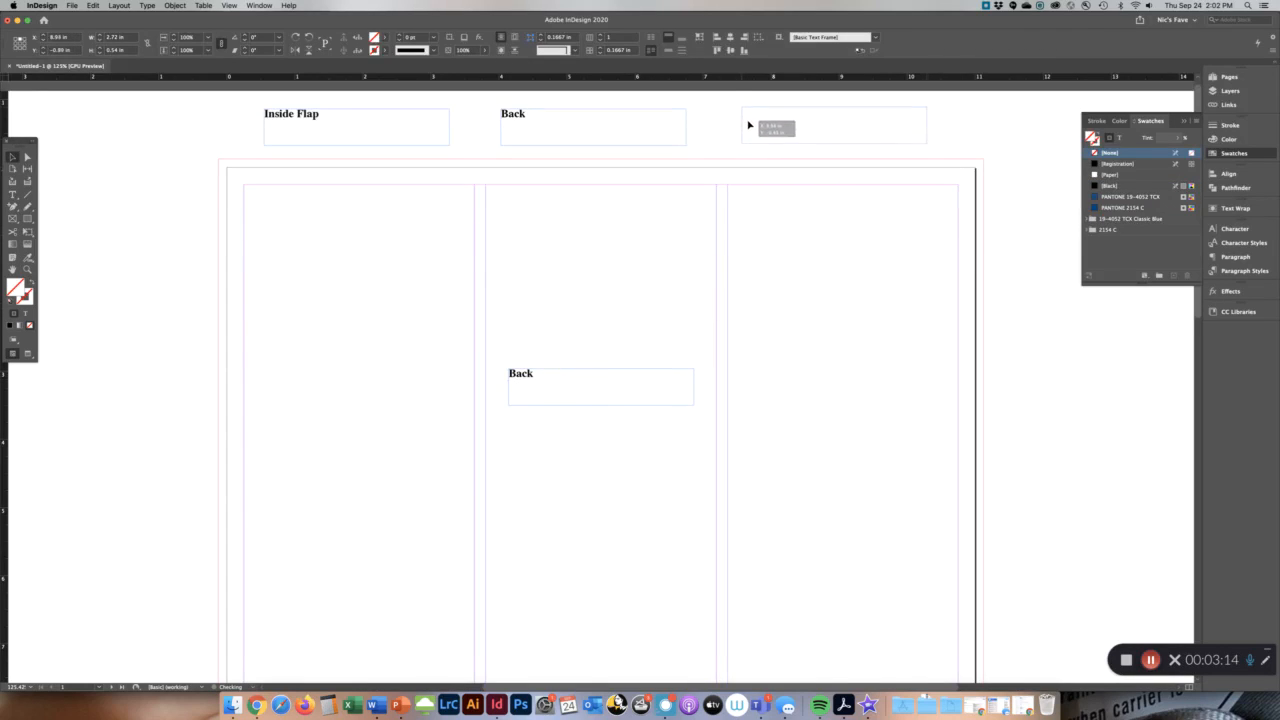
text(Back)
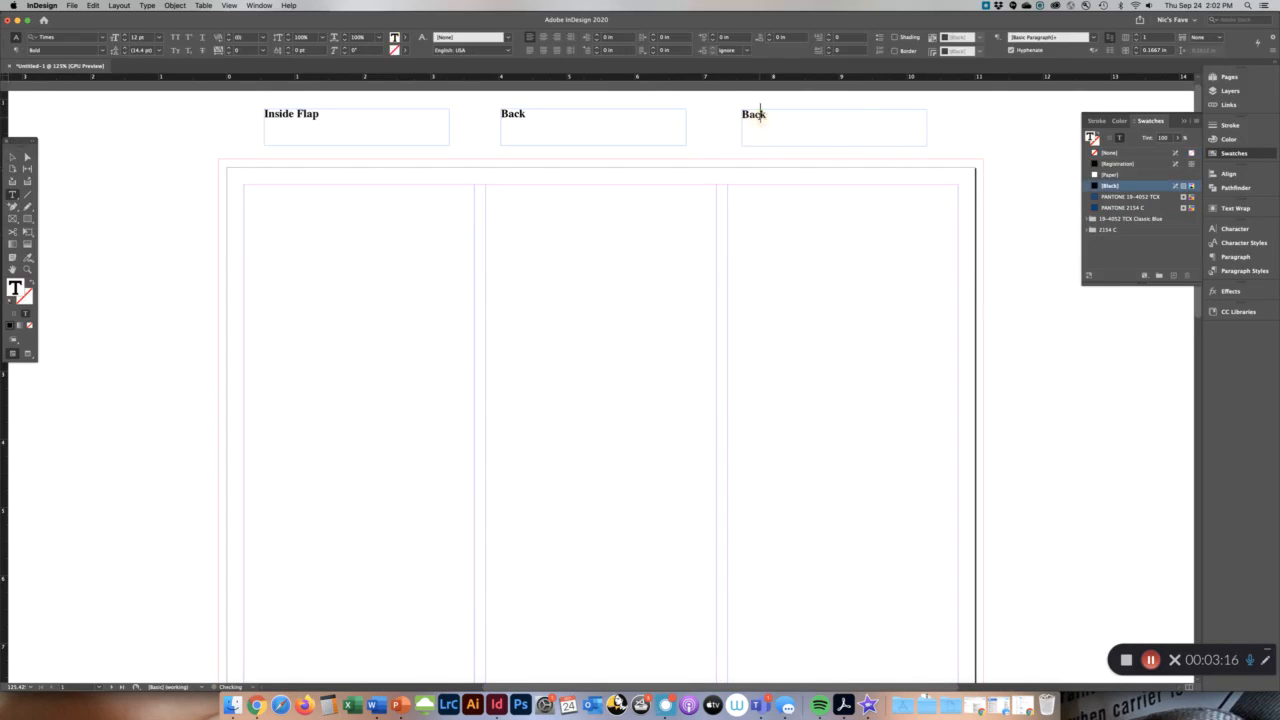
text(Fr)
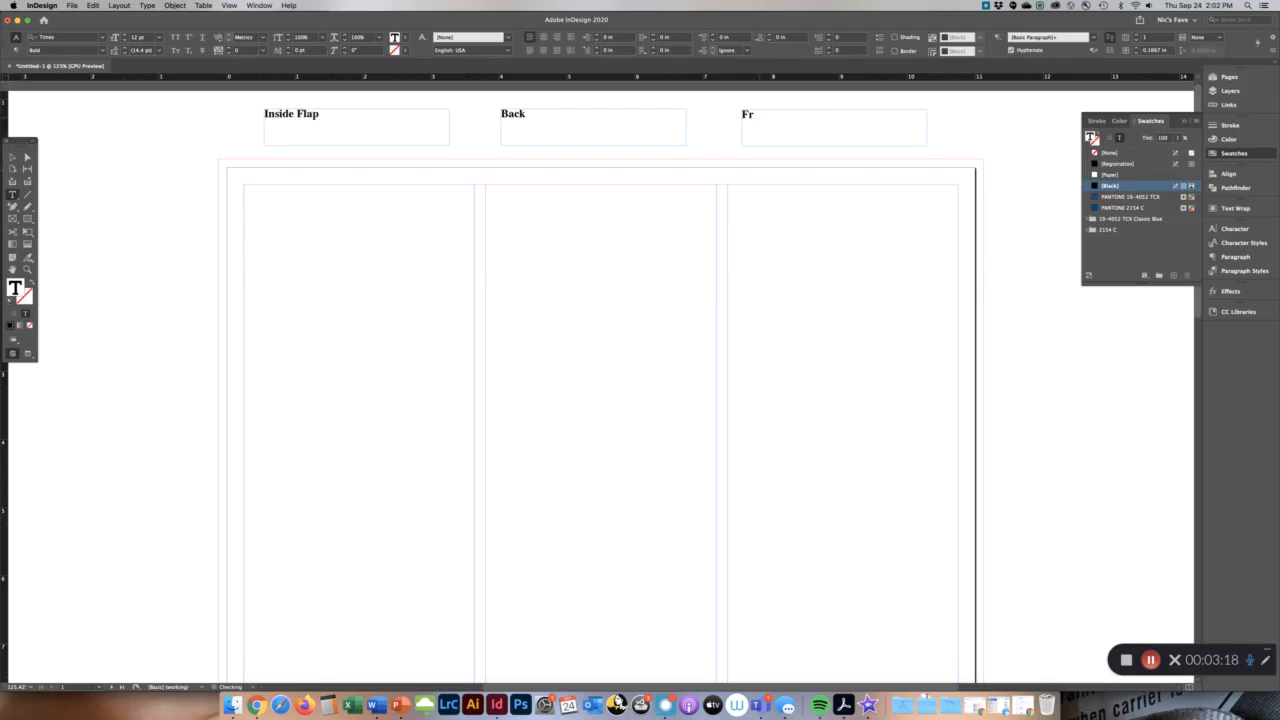
text(ont)
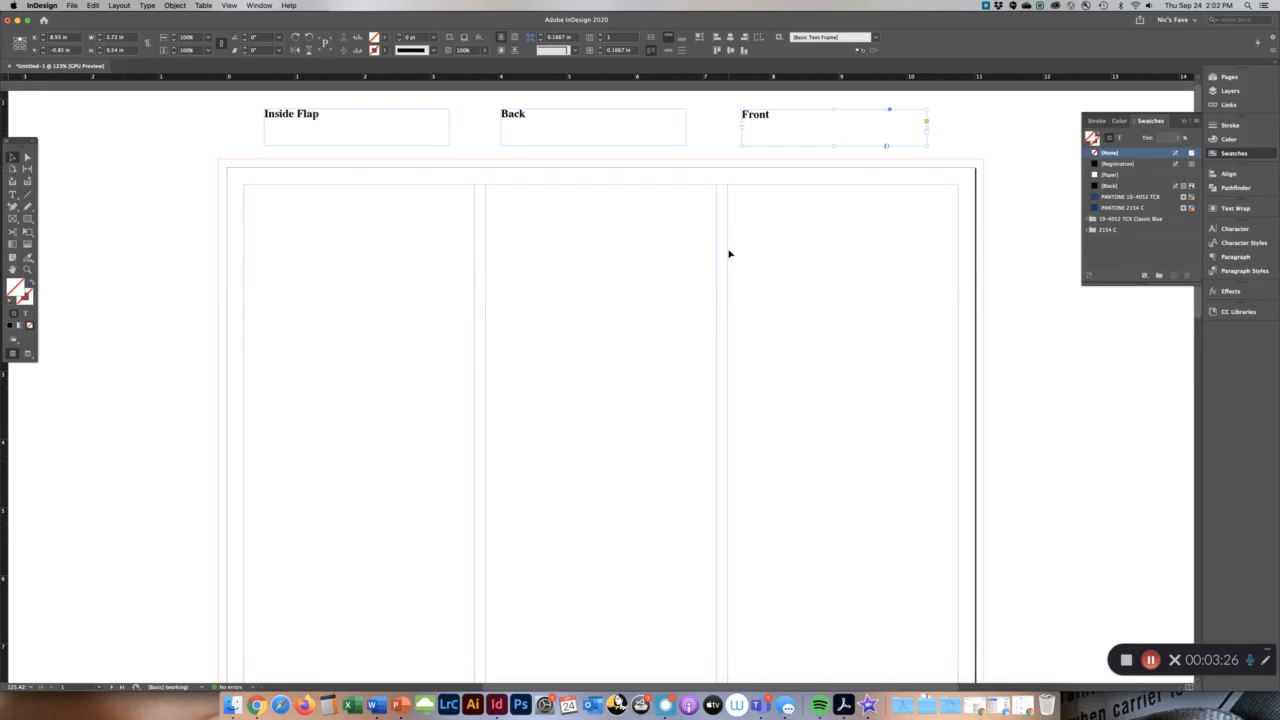
mouse_move(724, 309)
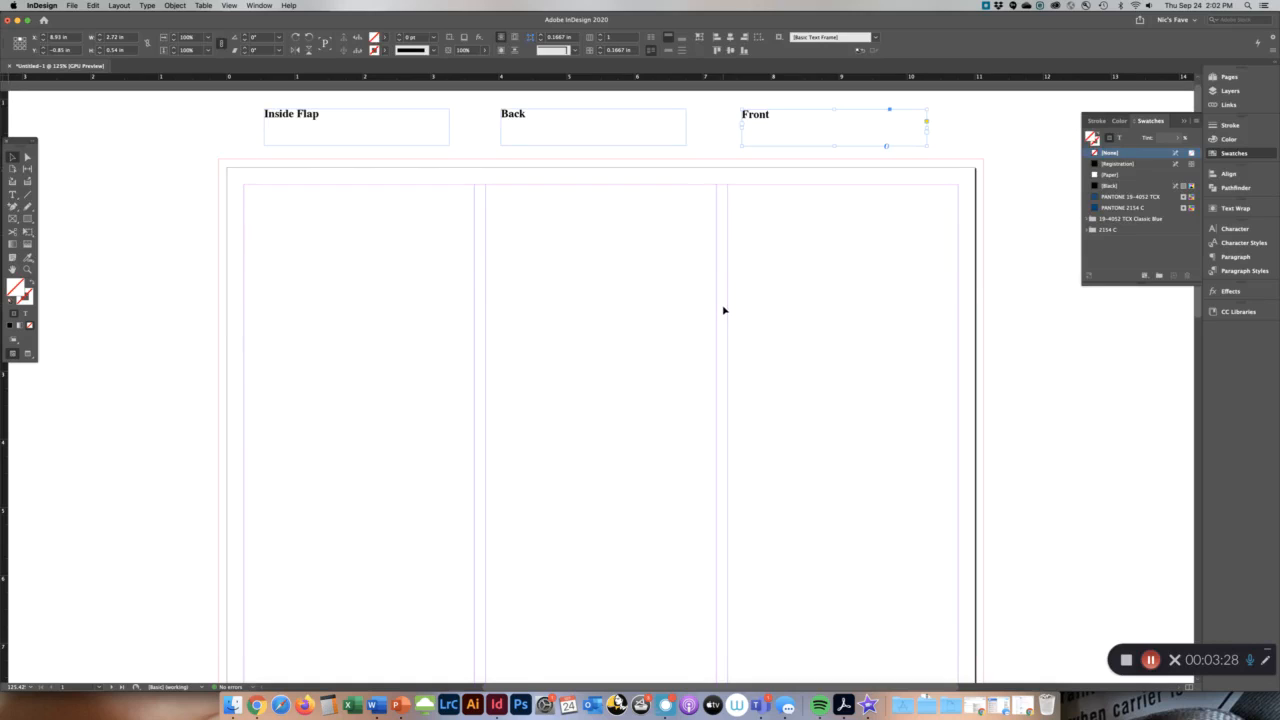
mouse_move(246, 347)
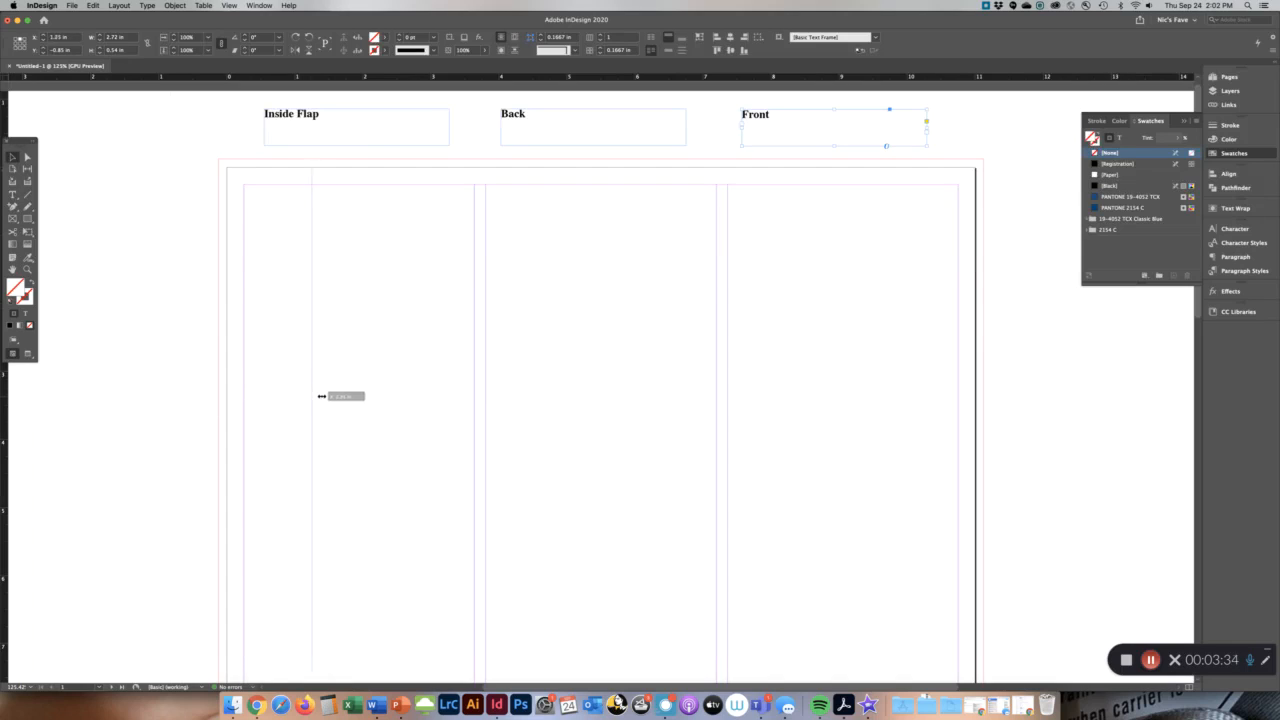
- Drag a vertical fold guide from the ruler into the first column gap
drag(335, 396, 418, 462)
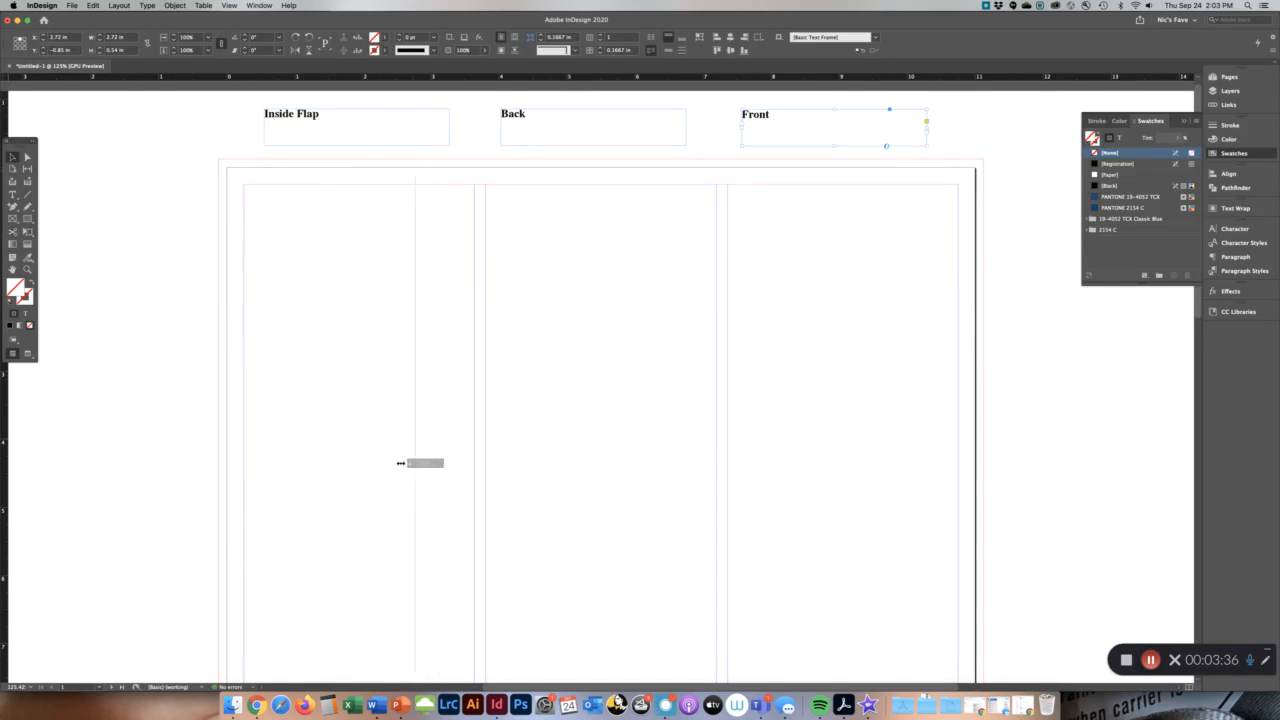
drag(418, 462, 487, 459)
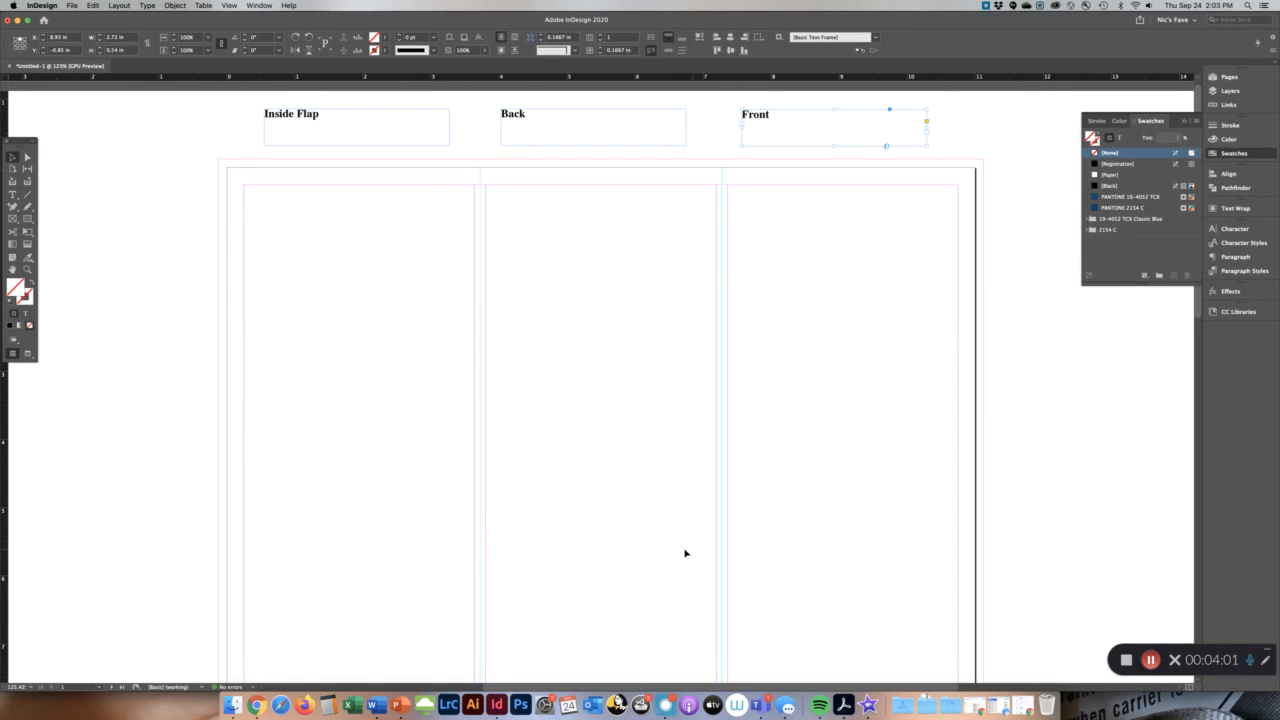
mouse_move(494, 558)
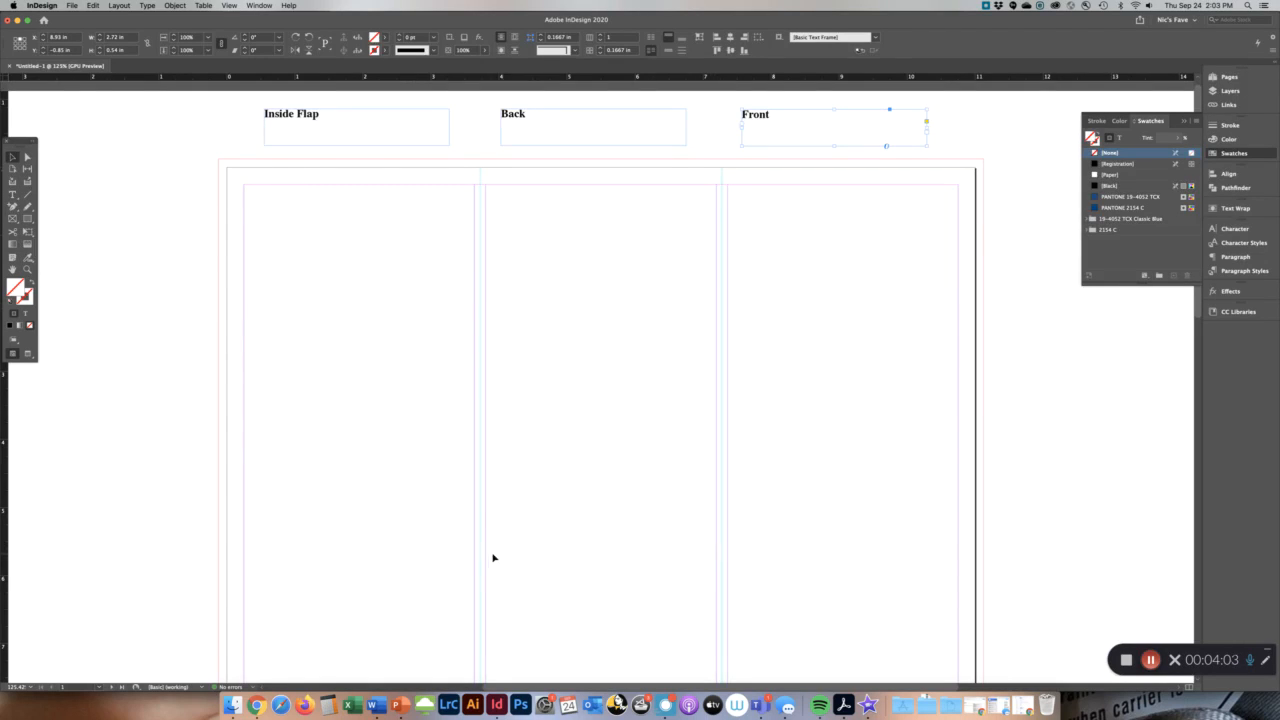
mouse_move(482, 561)
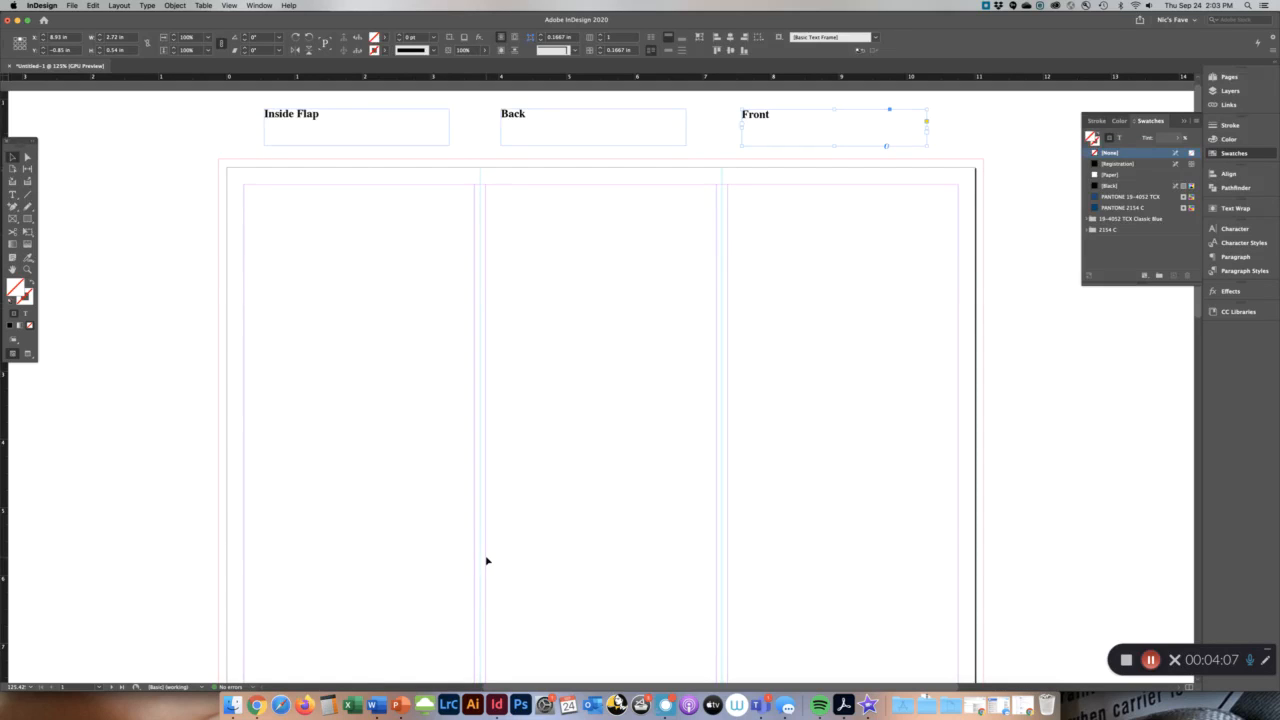
mouse_move(575, 583)
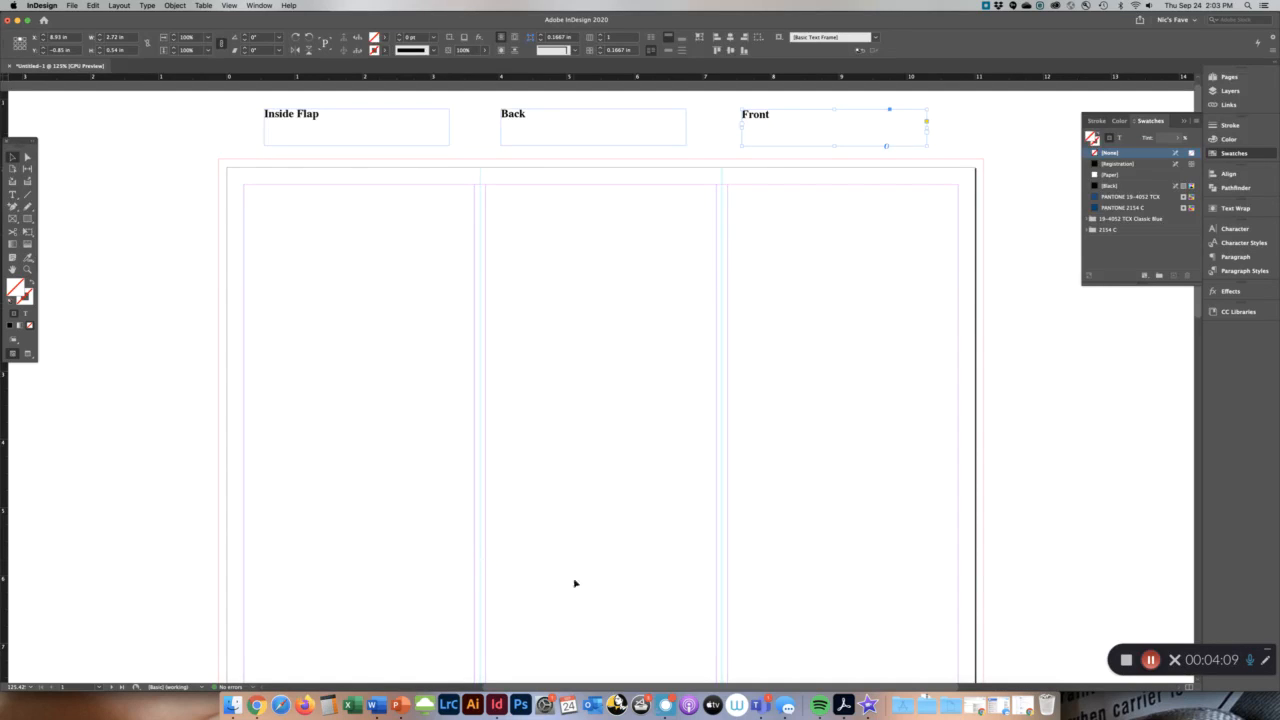
mouse_move(601, 603)
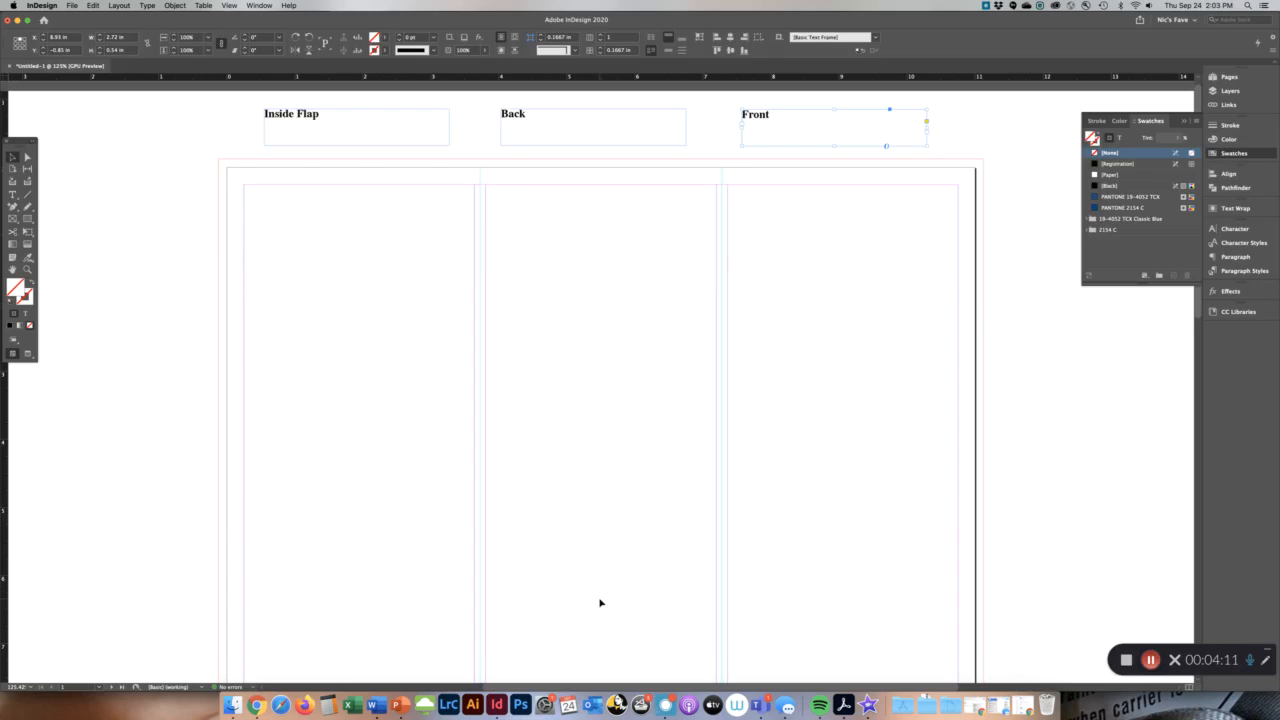
mouse_move(757, 449)
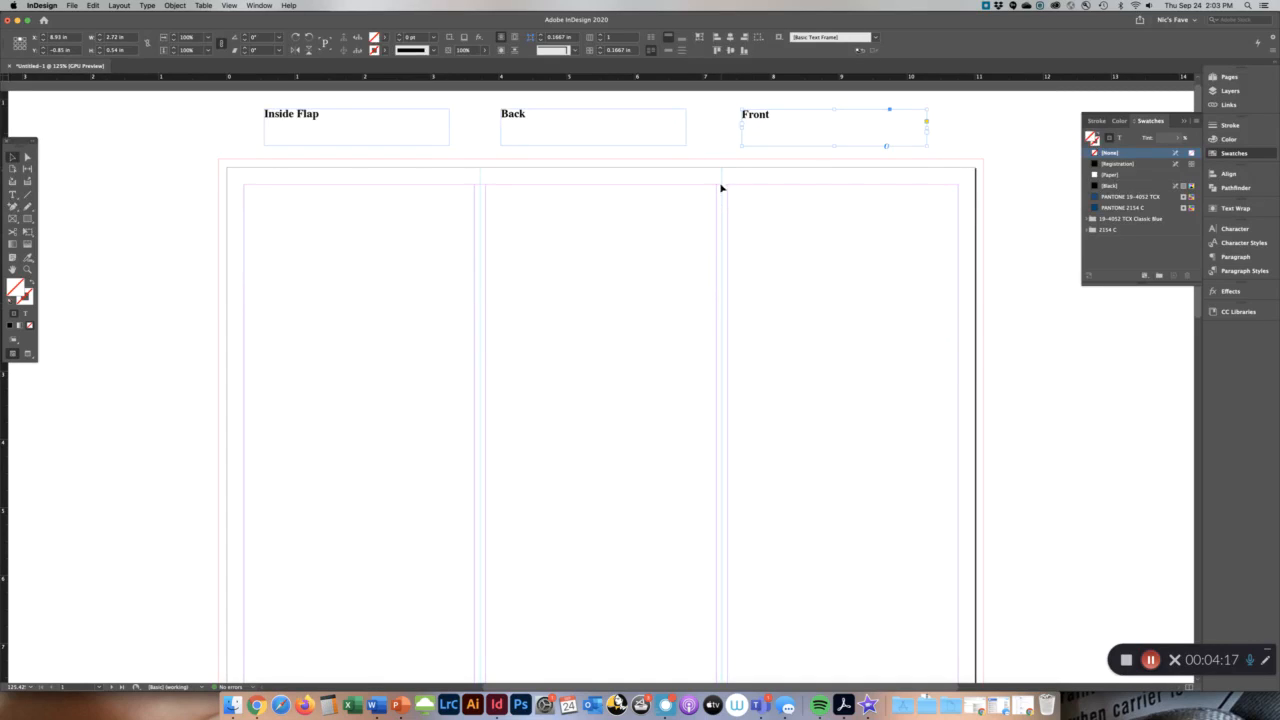
mouse_move(726, 226)
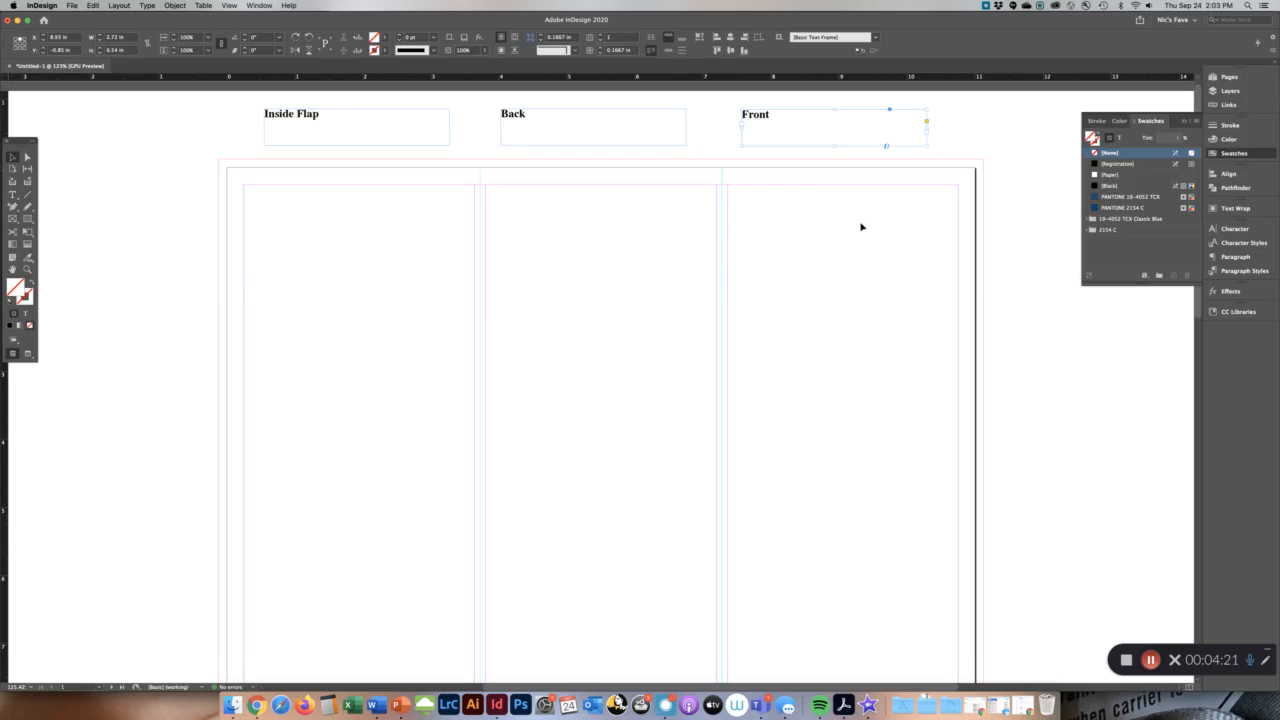
mouse_move(727, 249)
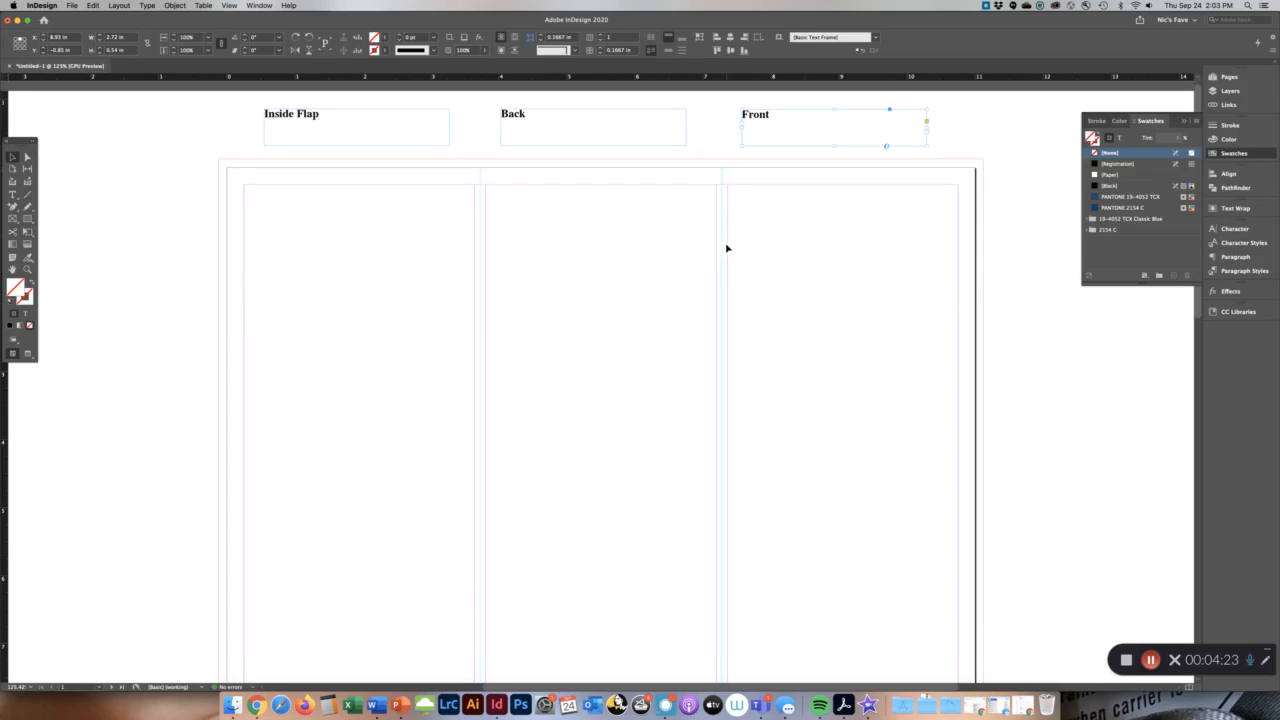
mouse_move(746, 252)
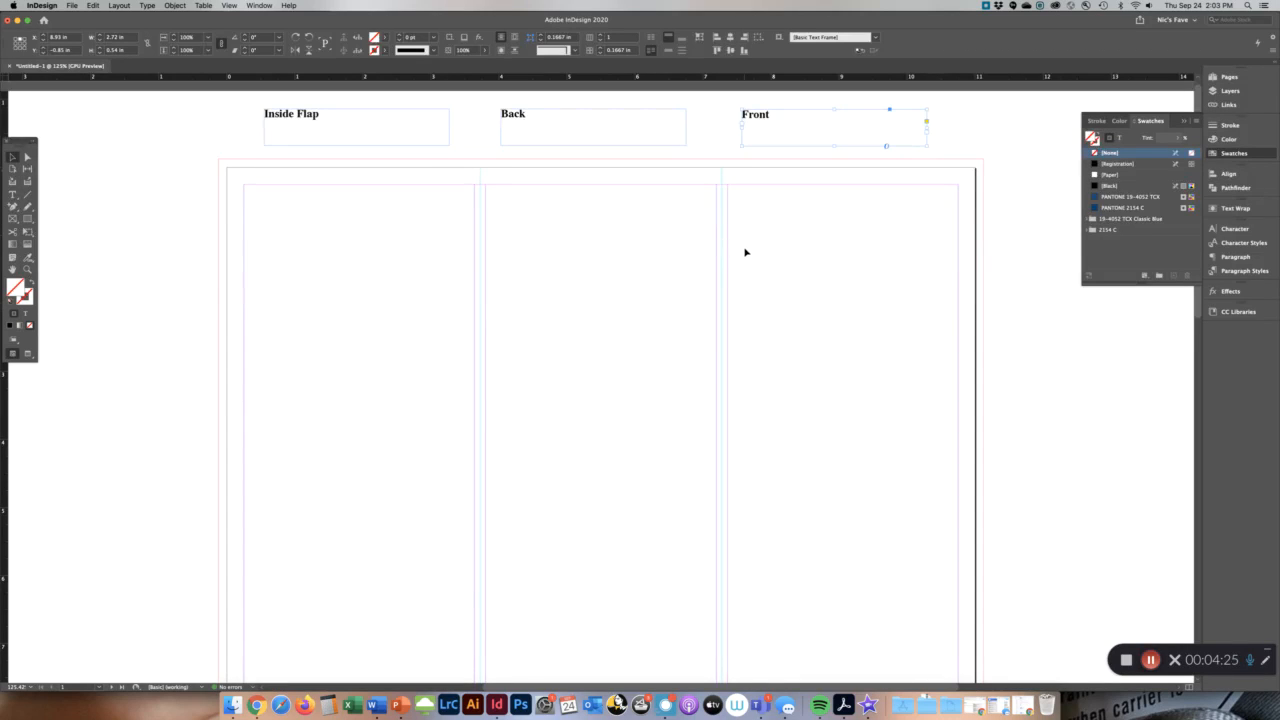
mouse_move(626, 252)
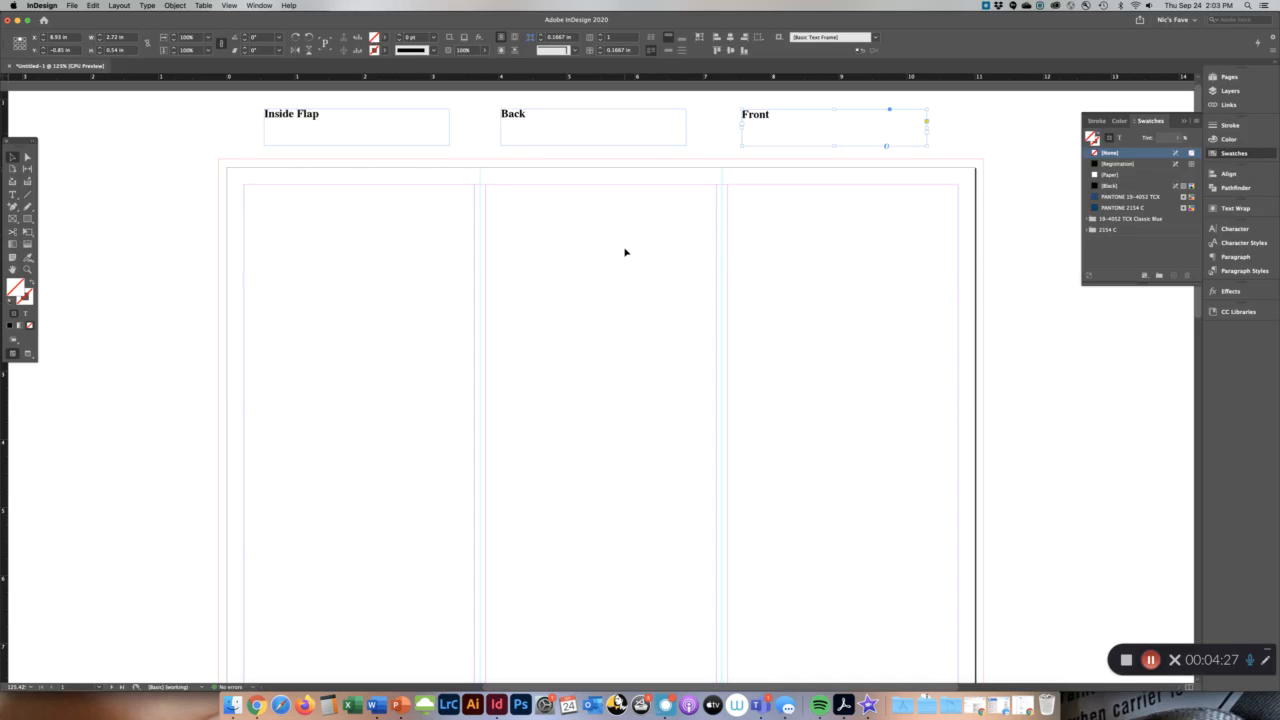
mouse_move(820, 301)
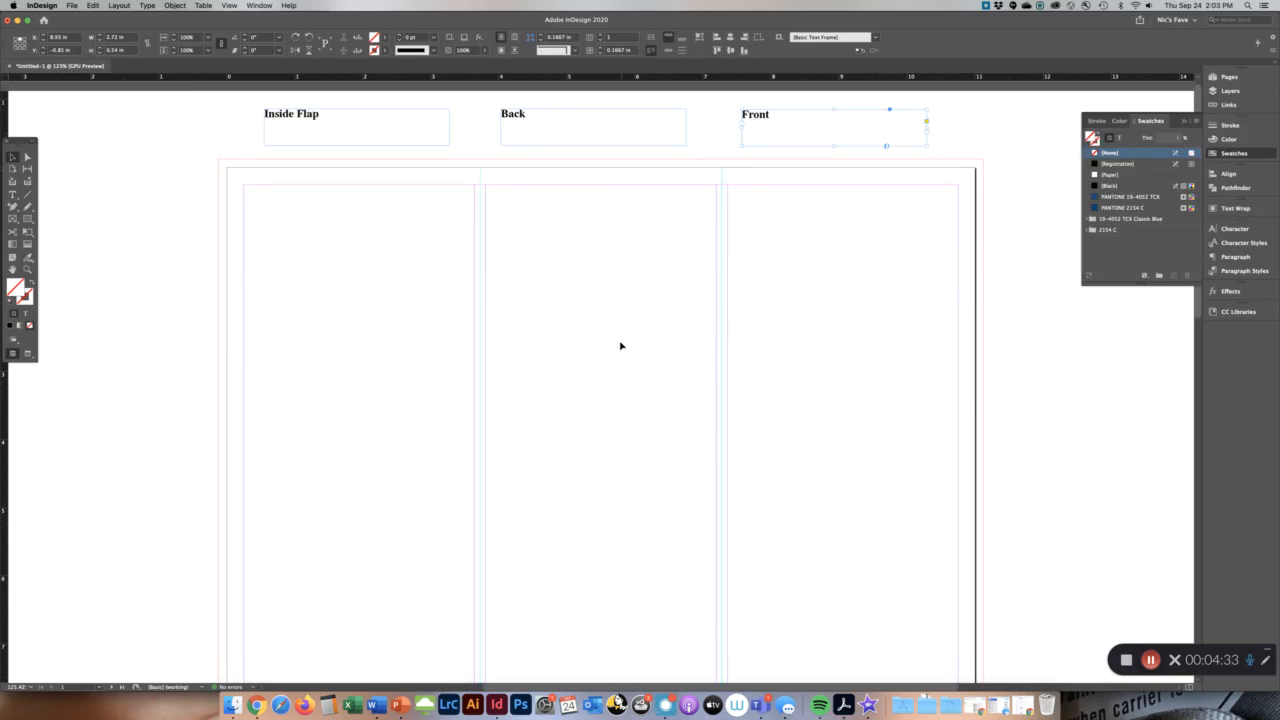
scroll(down, 3)
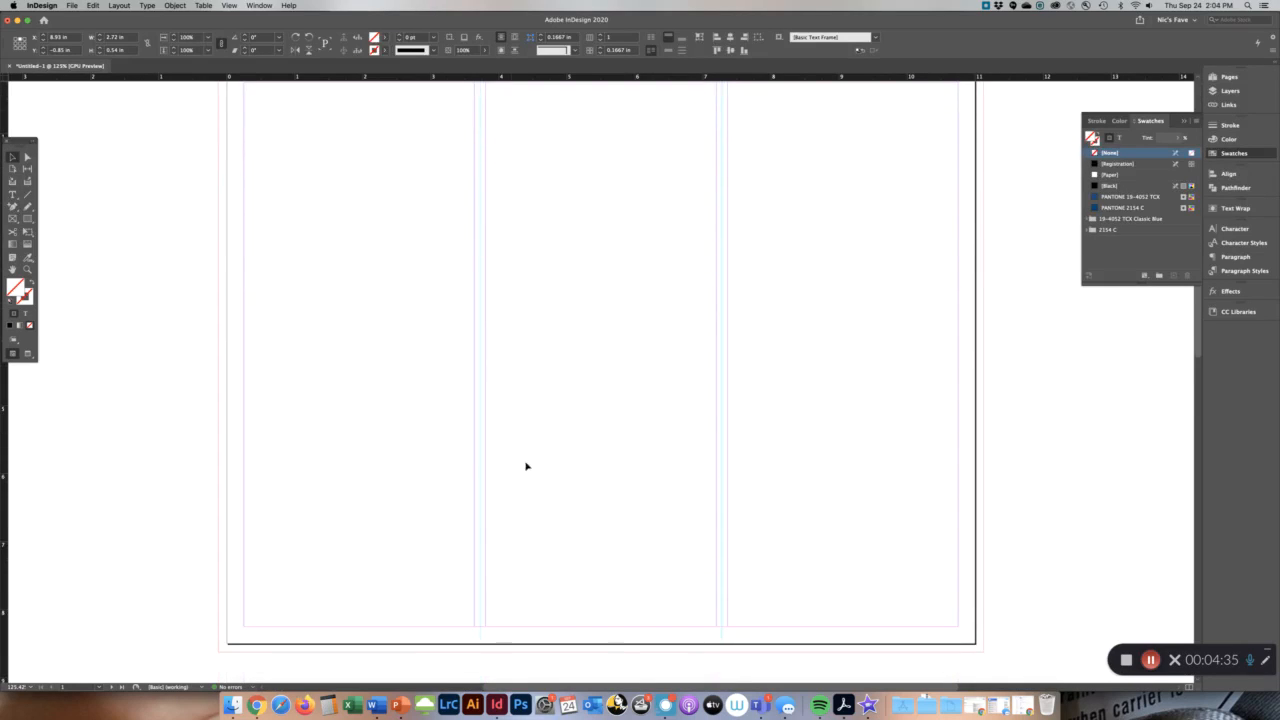
mouse_move(740, 498)
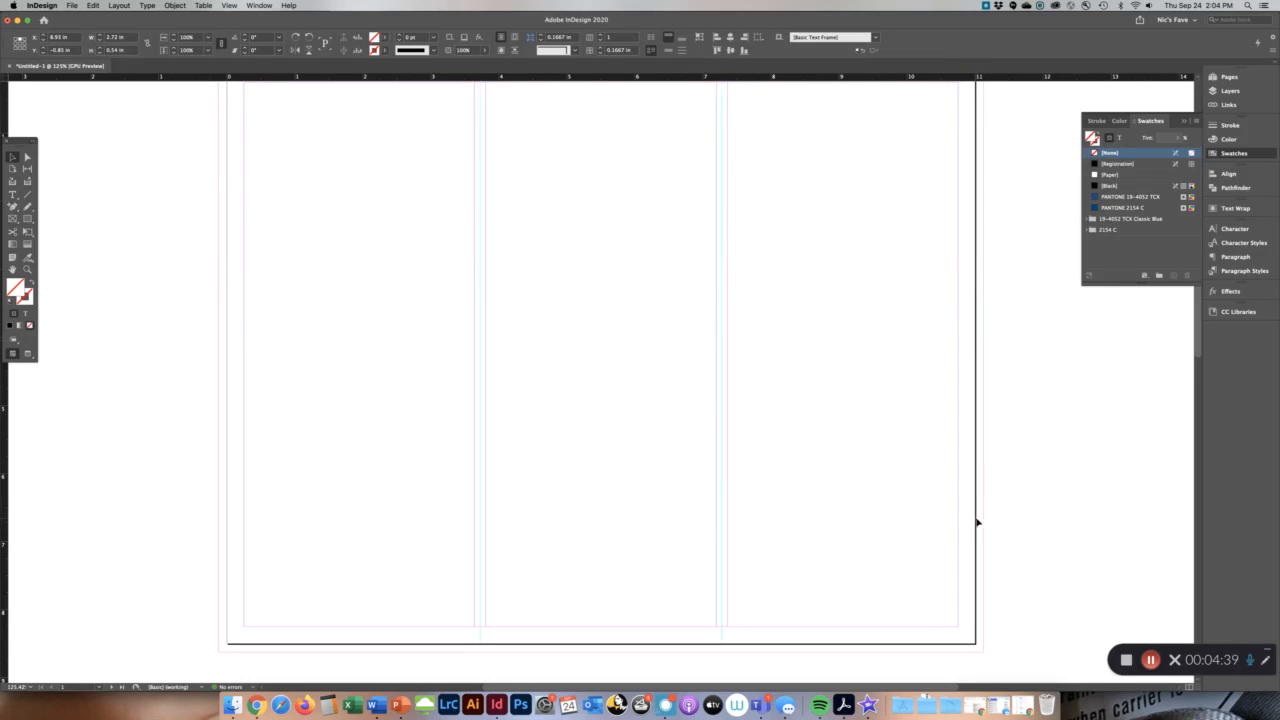
mouse_move(613, 500)
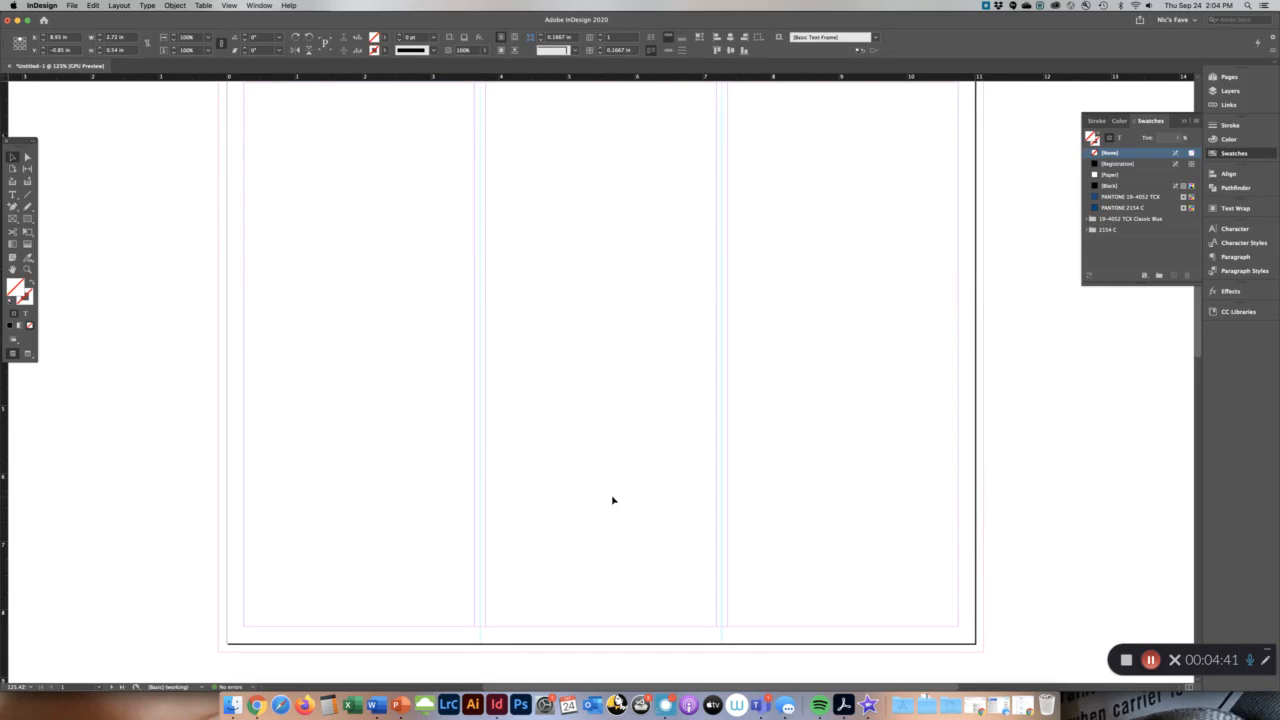
mouse_move(633, 623)
text(Ins)
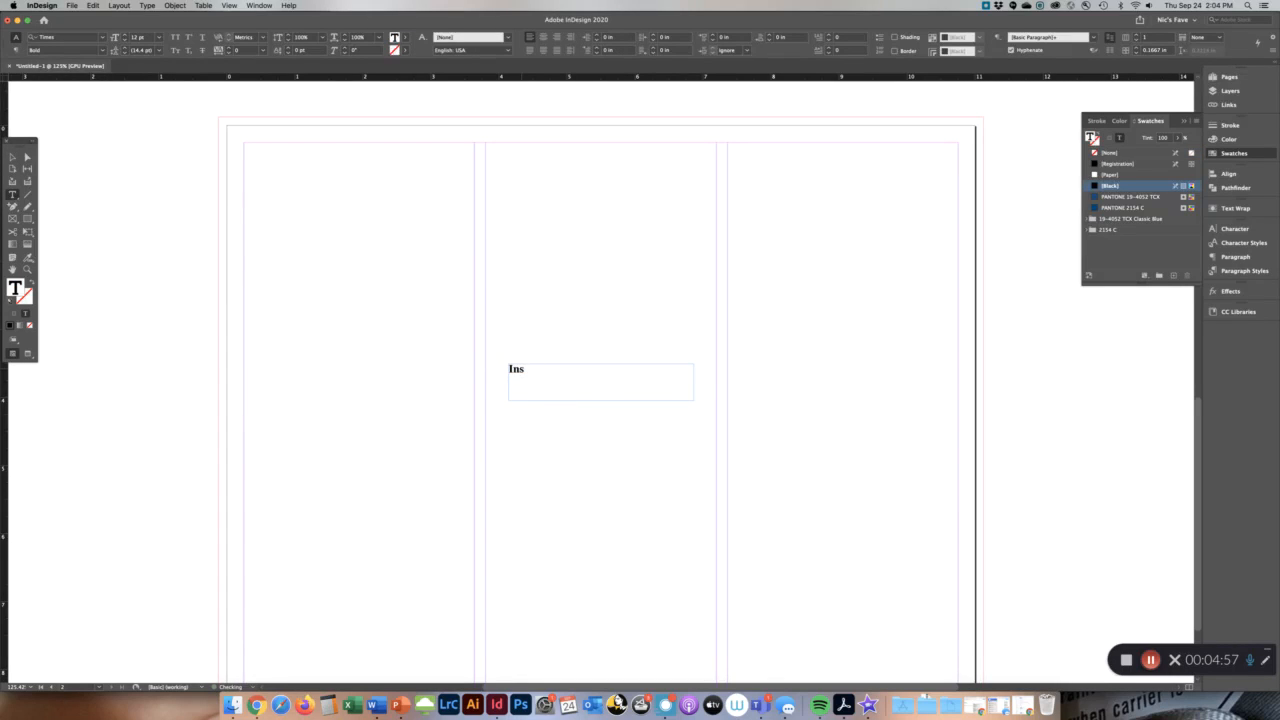
- Finish typing the 'Inside' label on page 2
text(ide)
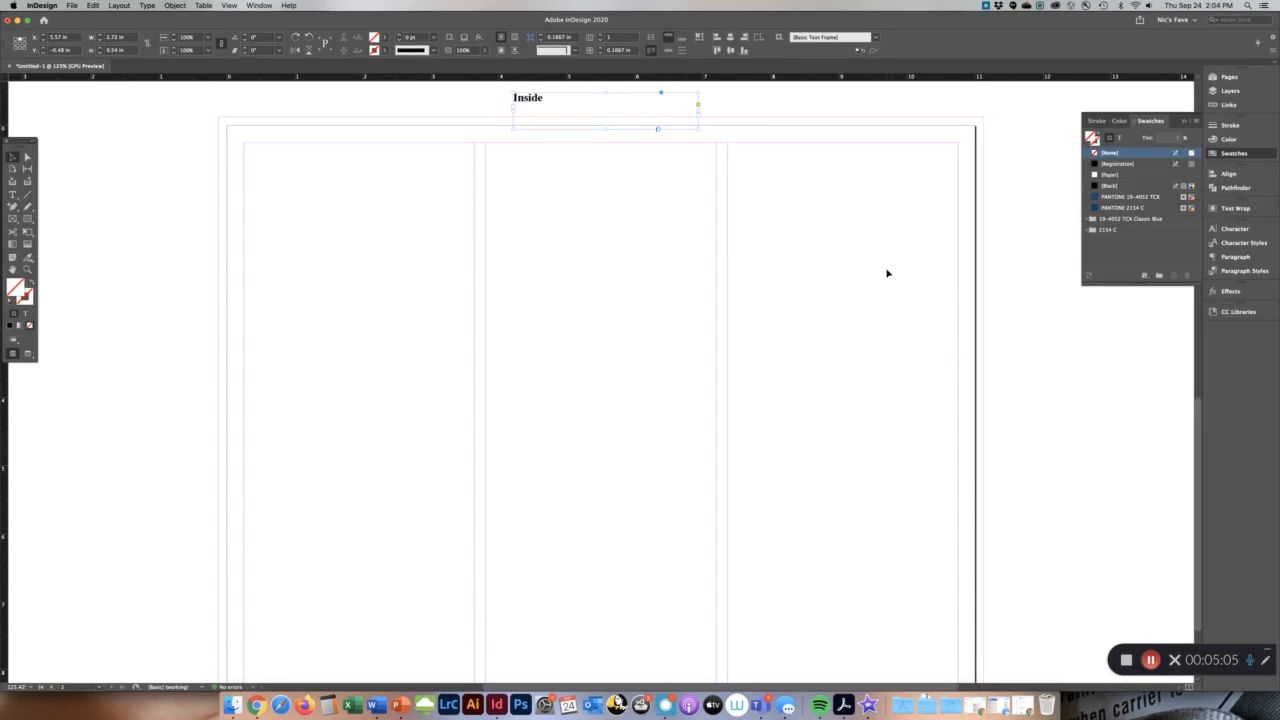
mouse_move(301, 340)
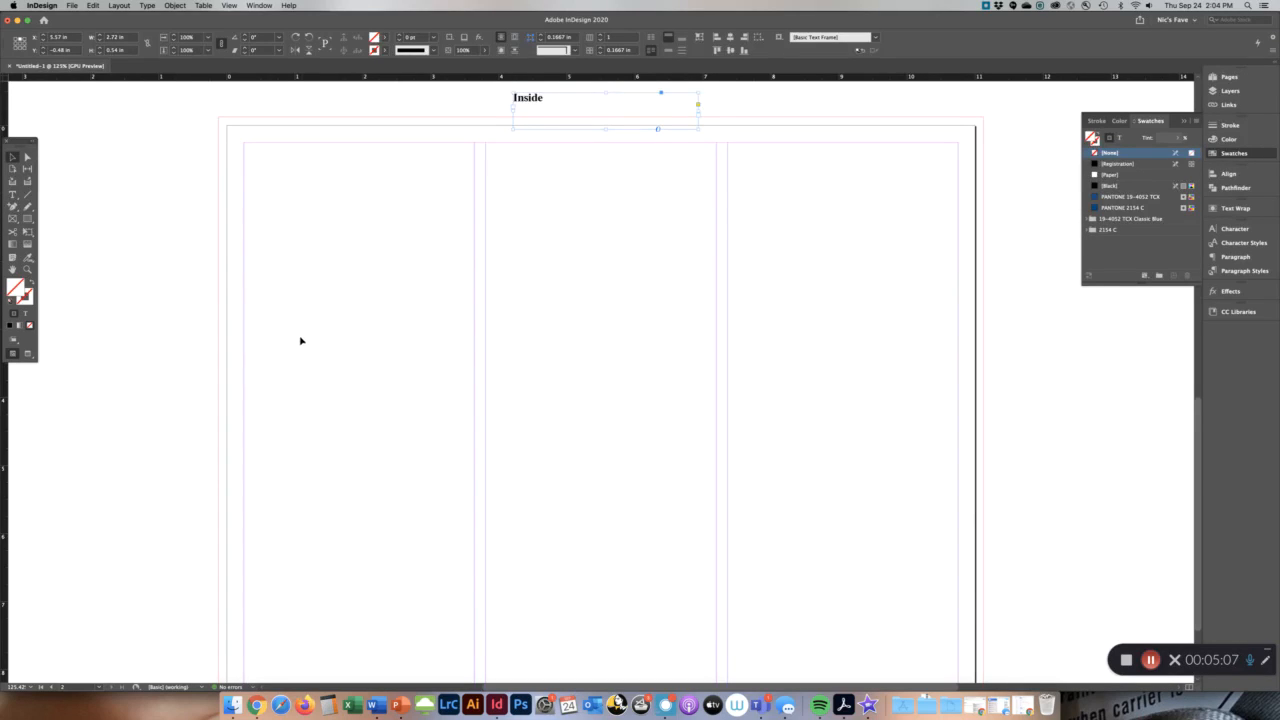
mouse_move(217, 422)
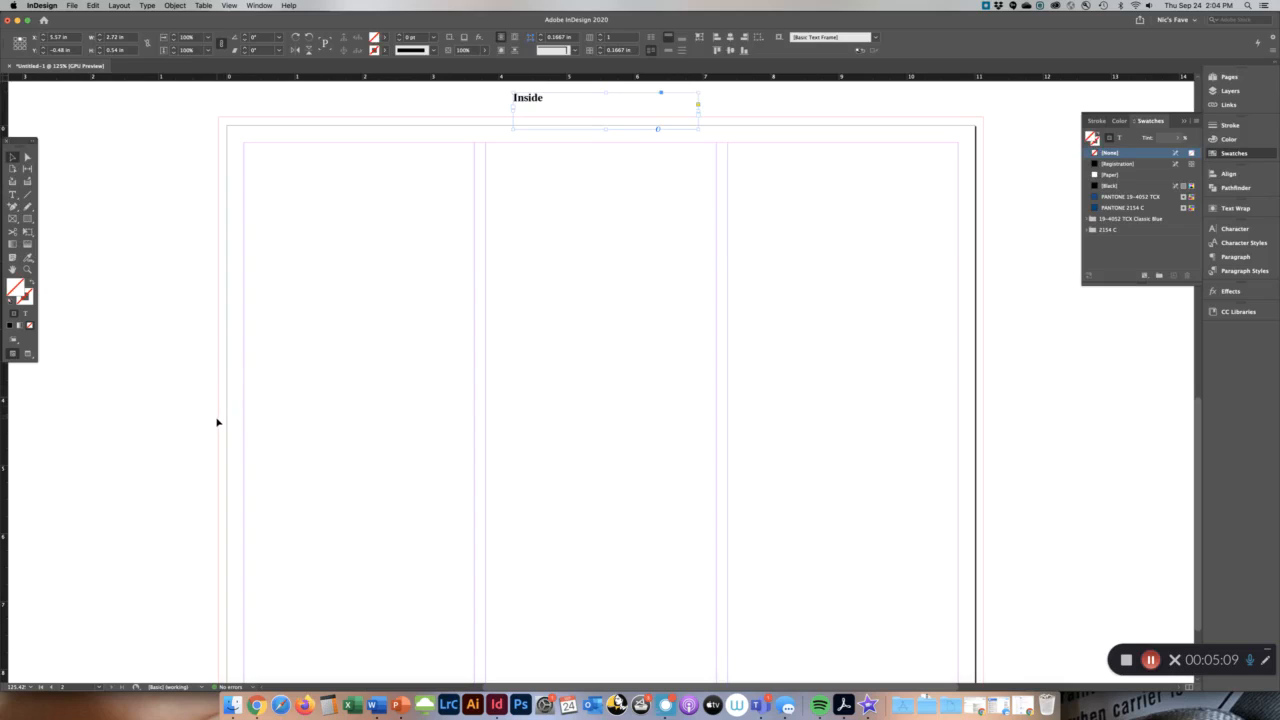
mouse_move(953, 483)
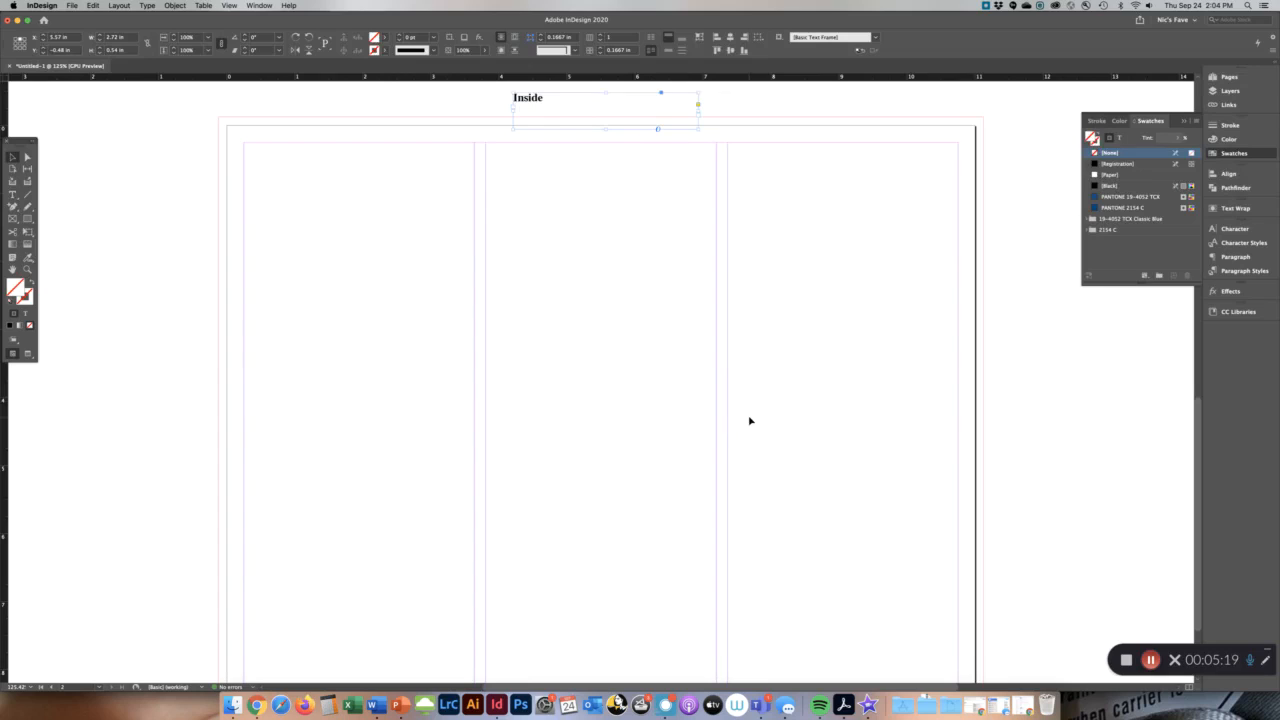
mouse_move(681, 402)
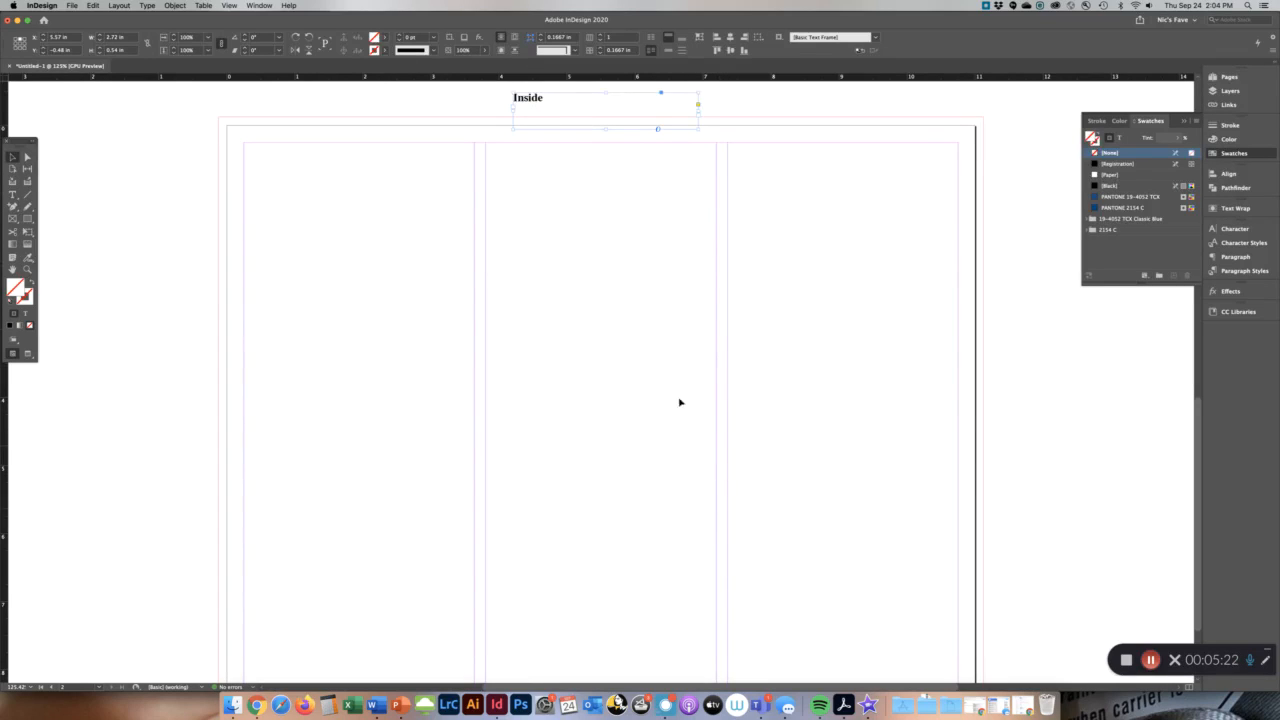
mouse_move(477, 390)
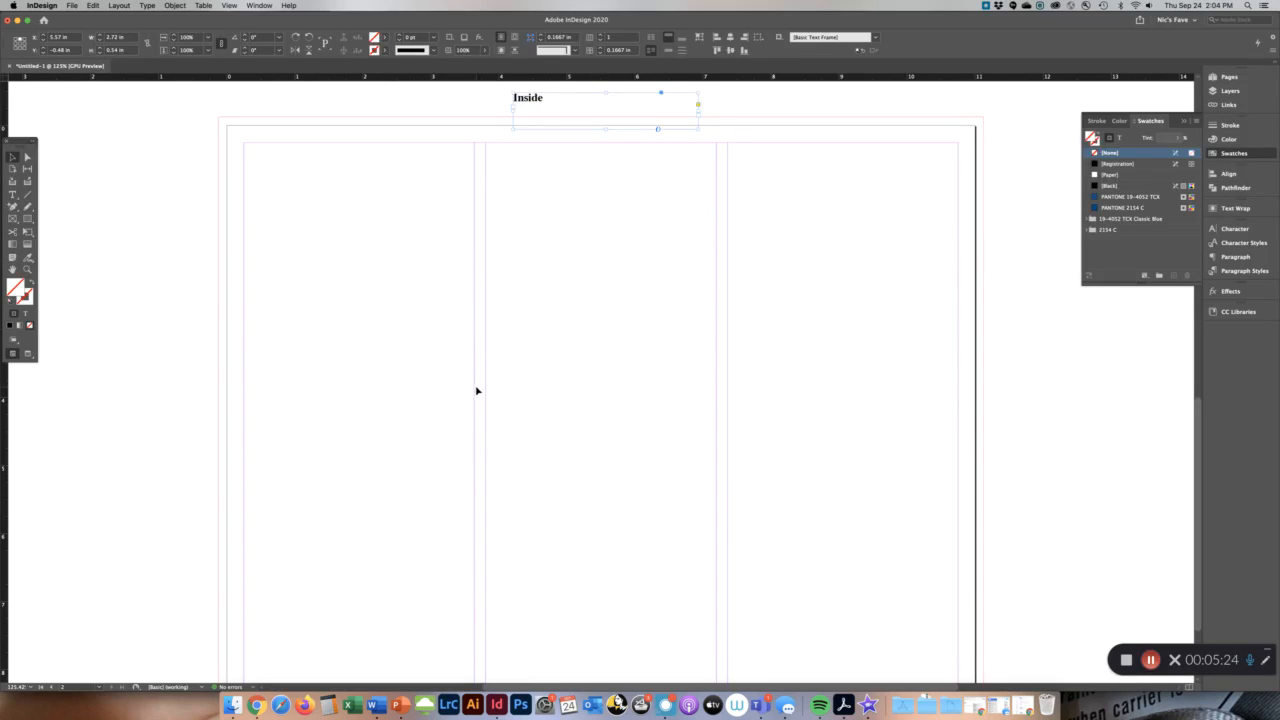
mouse_move(331, 417)
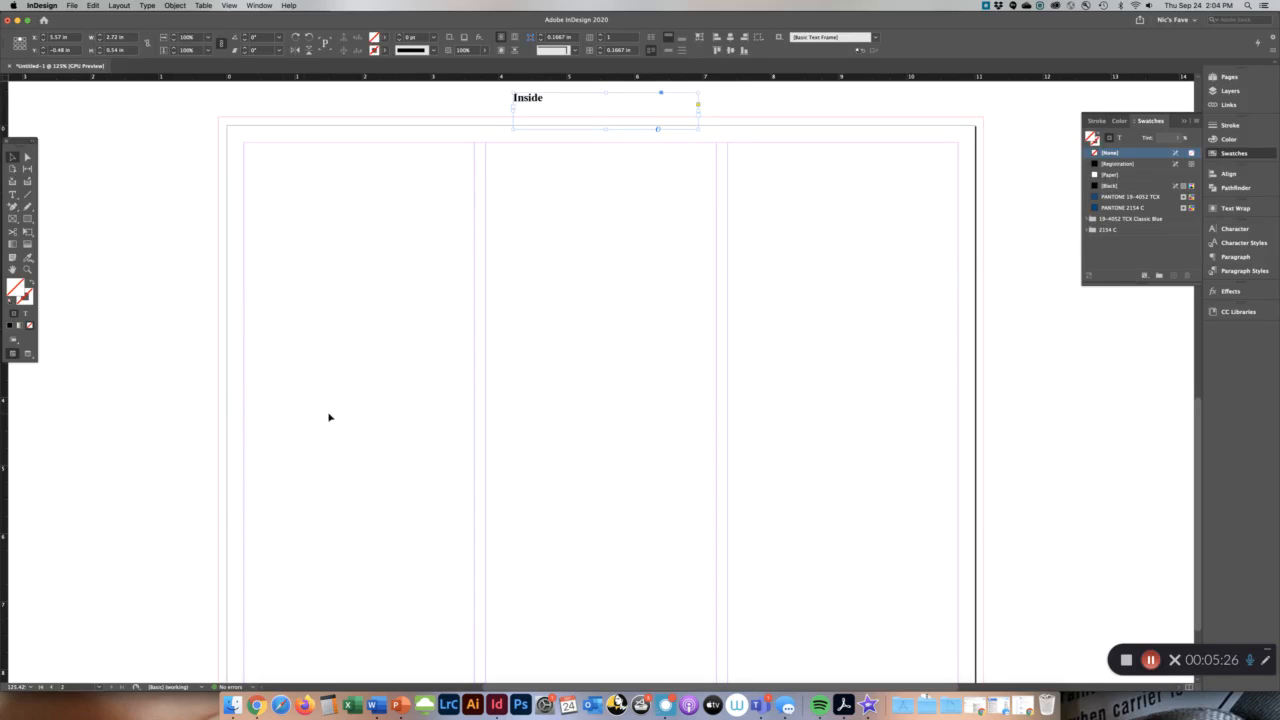
mouse_move(897, 438)
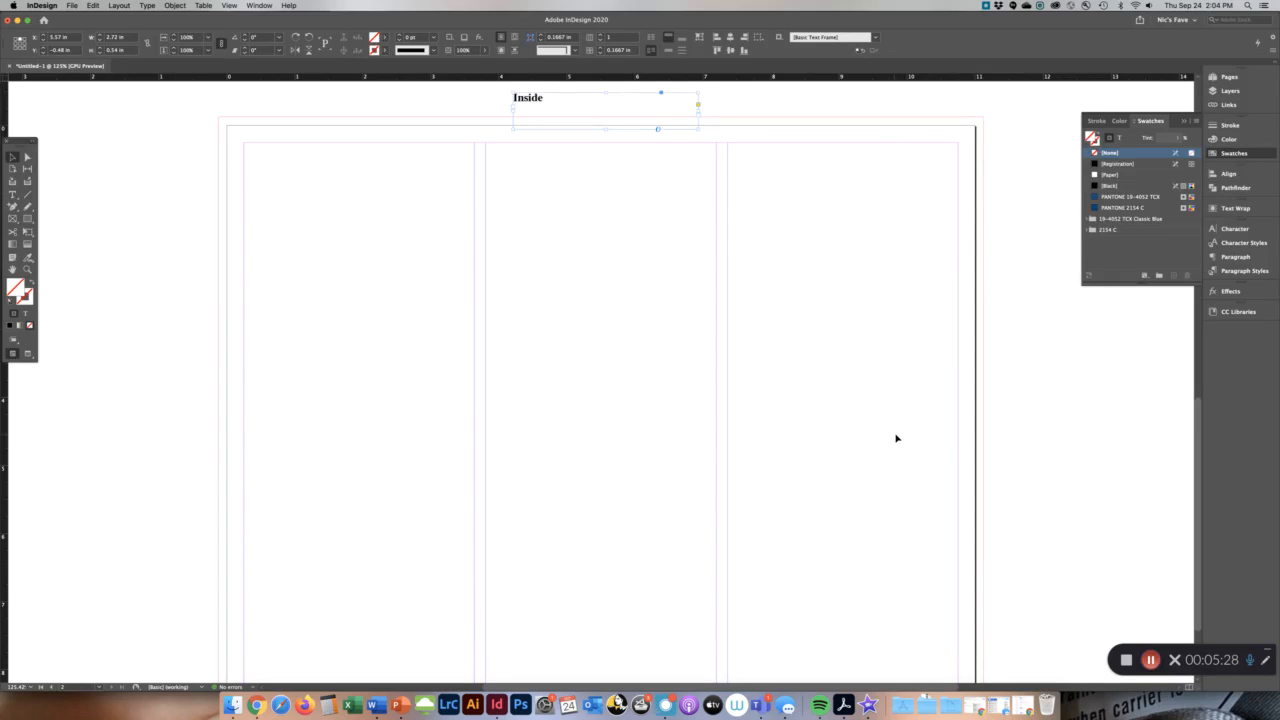
mouse_move(734, 384)
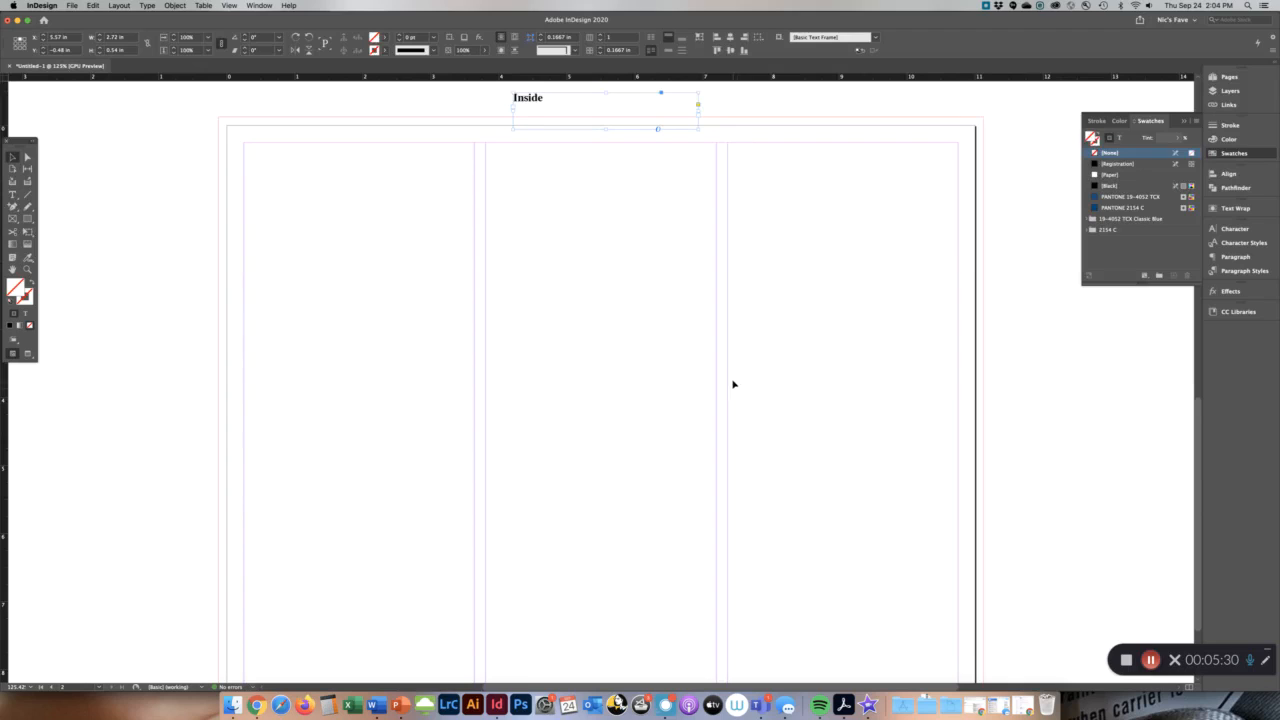
mouse_move(949, 400)
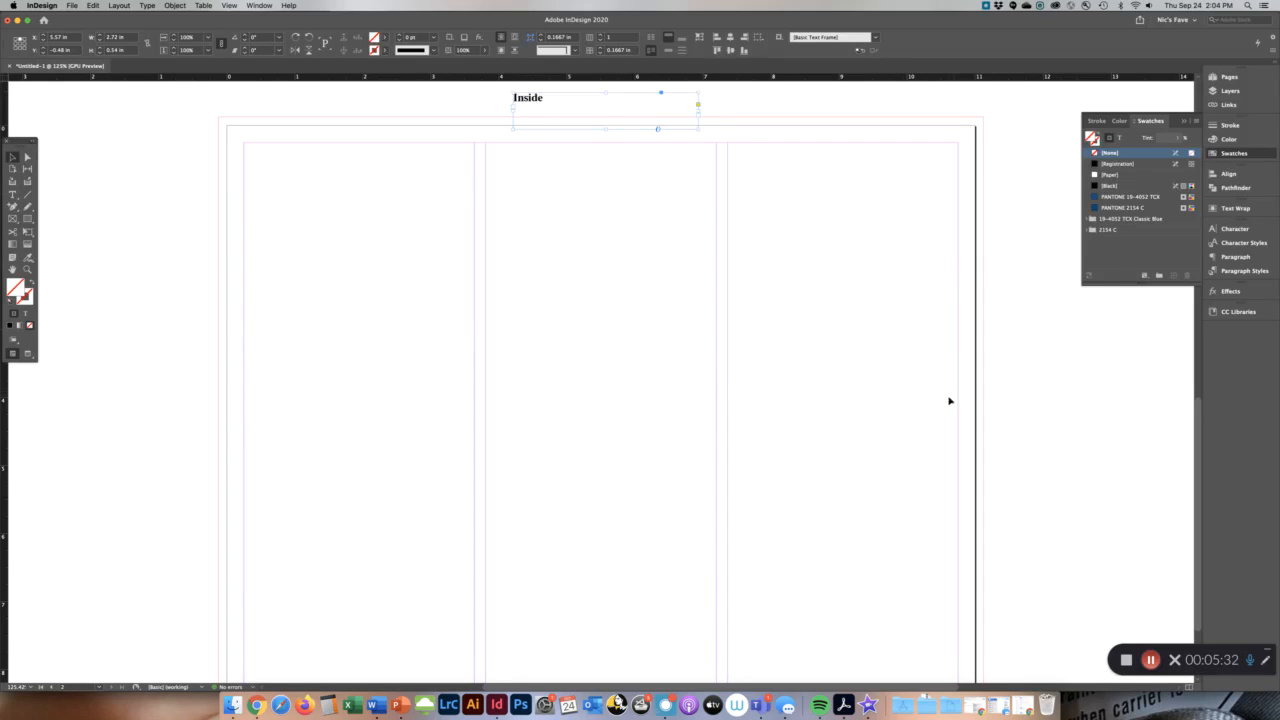
mouse_move(737, 397)
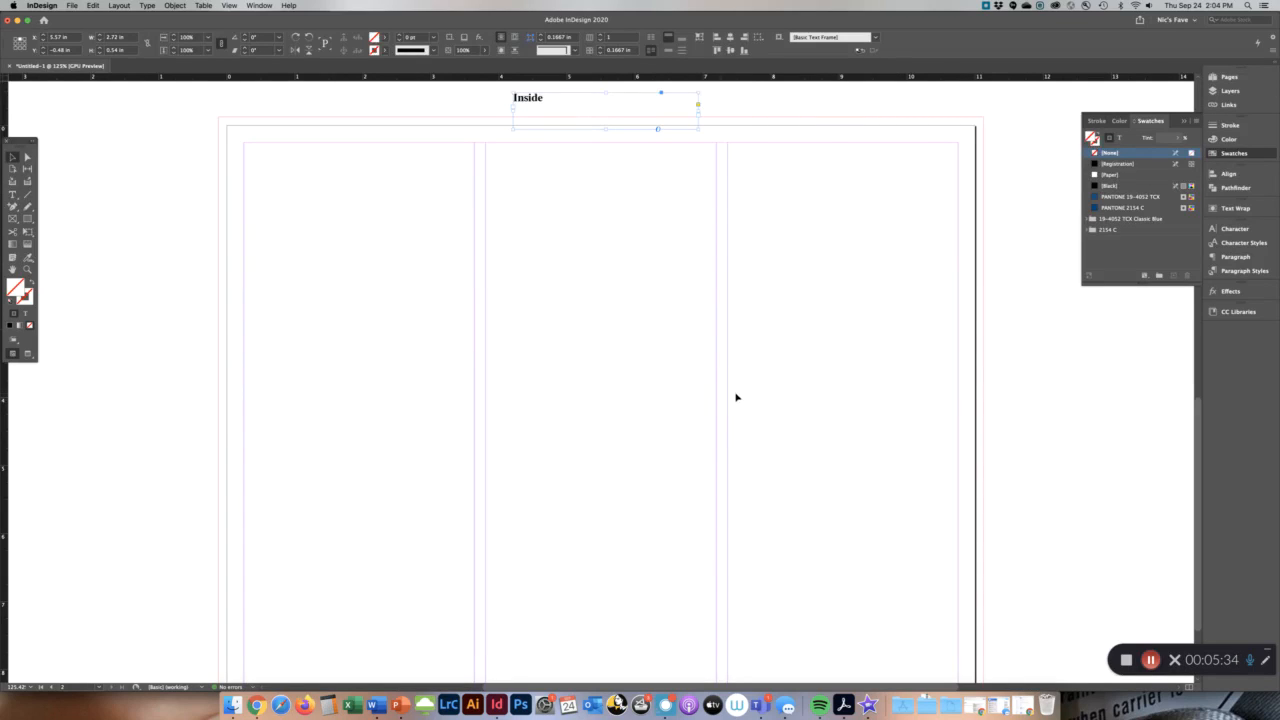
mouse_move(366, 403)
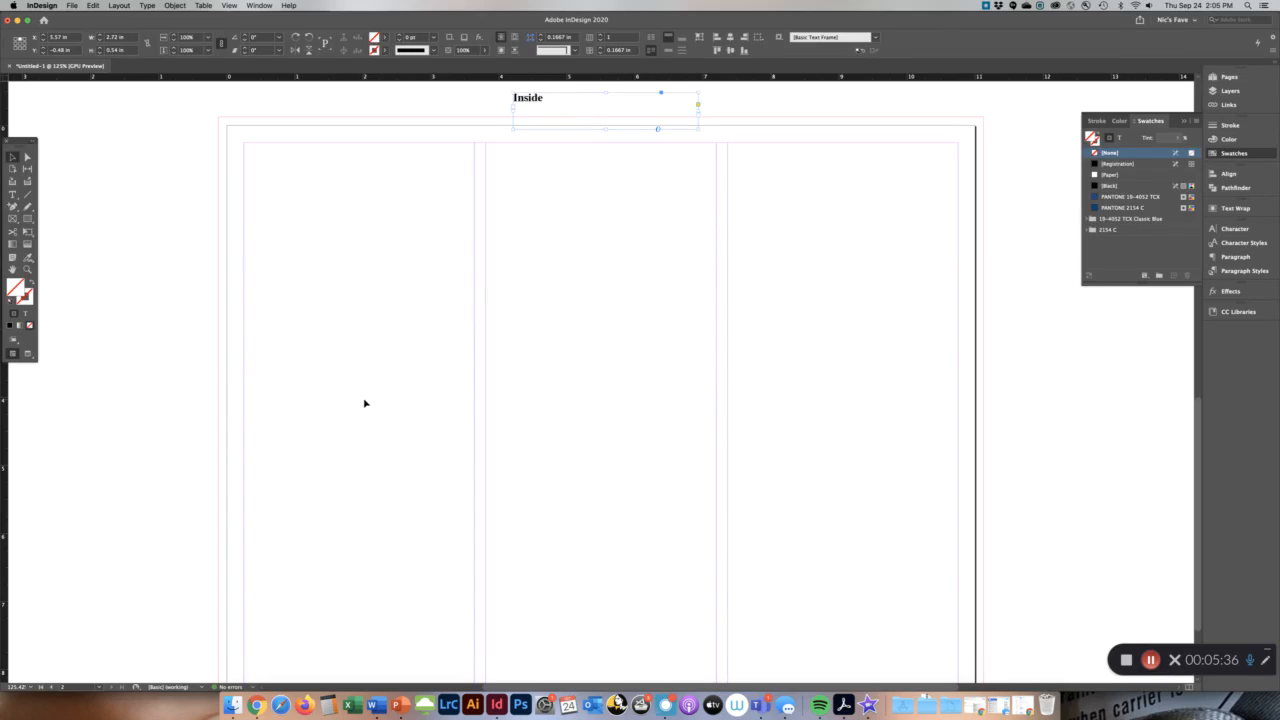
mouse_move(13, 431)
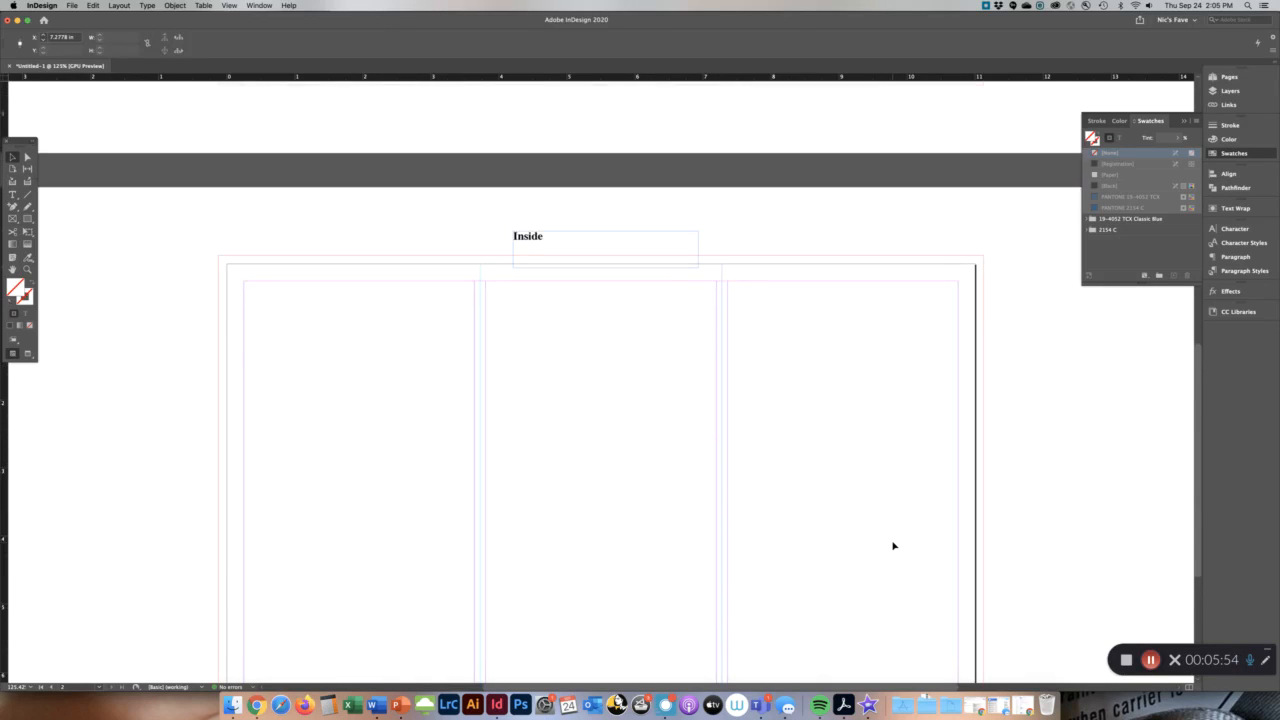
scroll(down, 3)
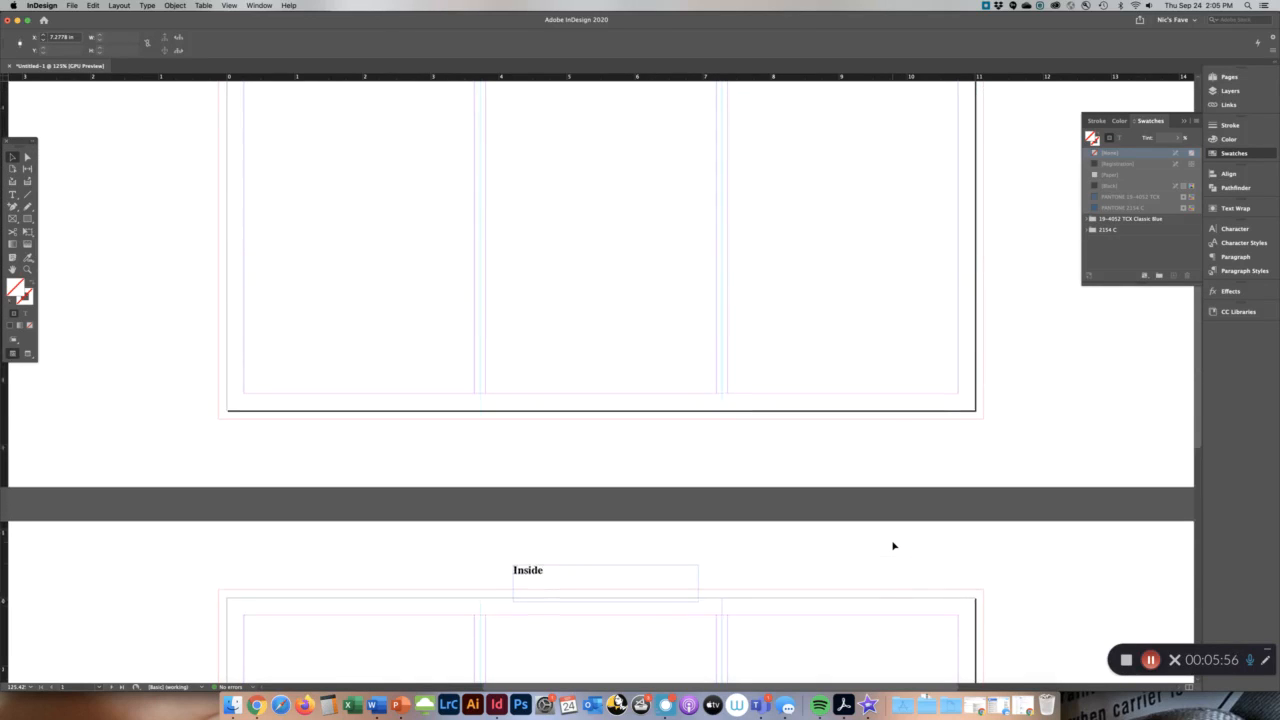
scroll(down, 3)
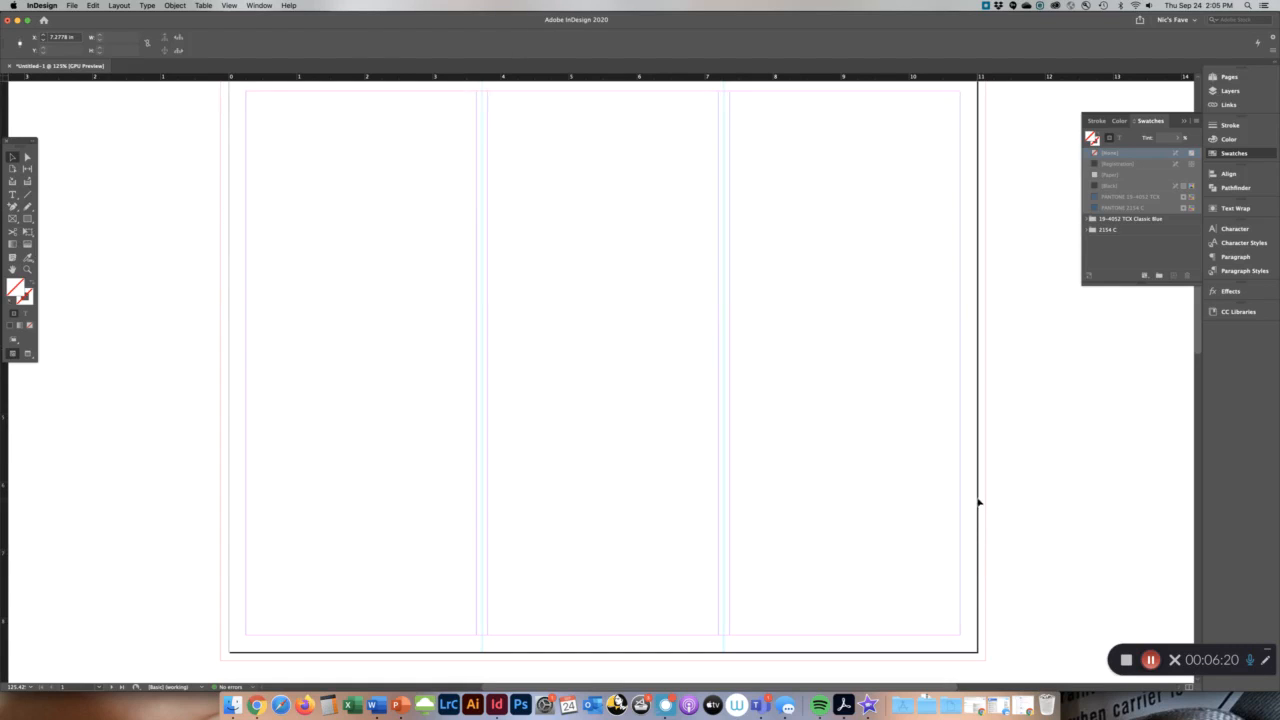
mouse_move(979, 542)
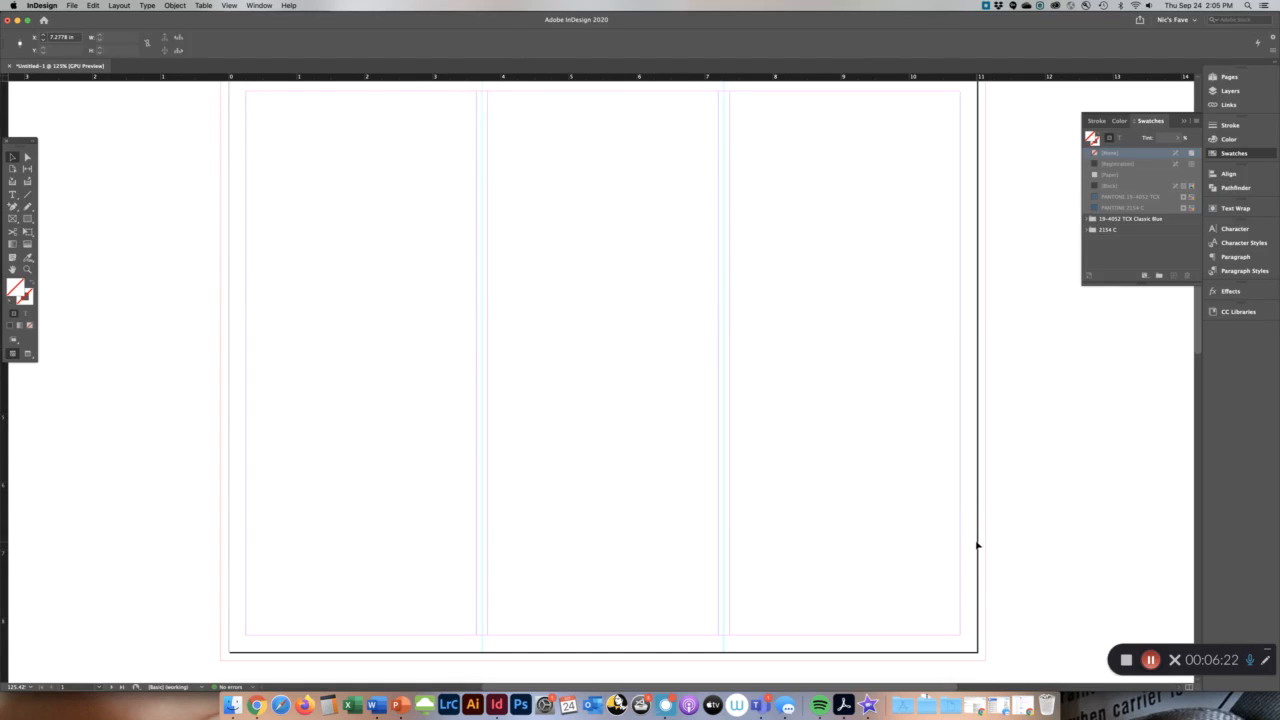